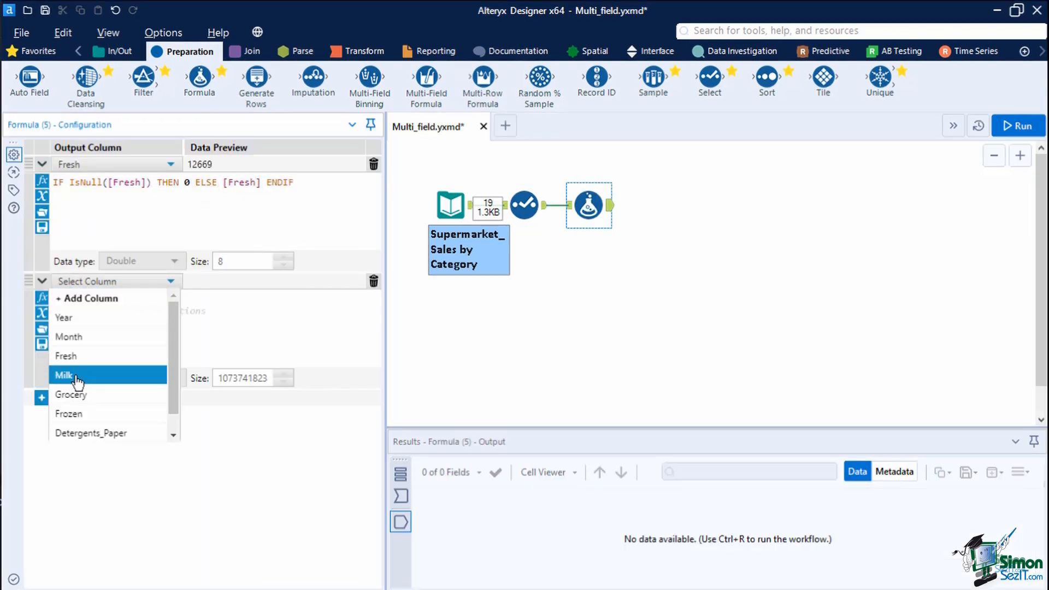
# Step: Enter the null-to-0 expression IF IsNull([Grocery]) THEN 0 ELSE [Fresh] ENDIF for the Milk column
pyautogui.click(64, 374)
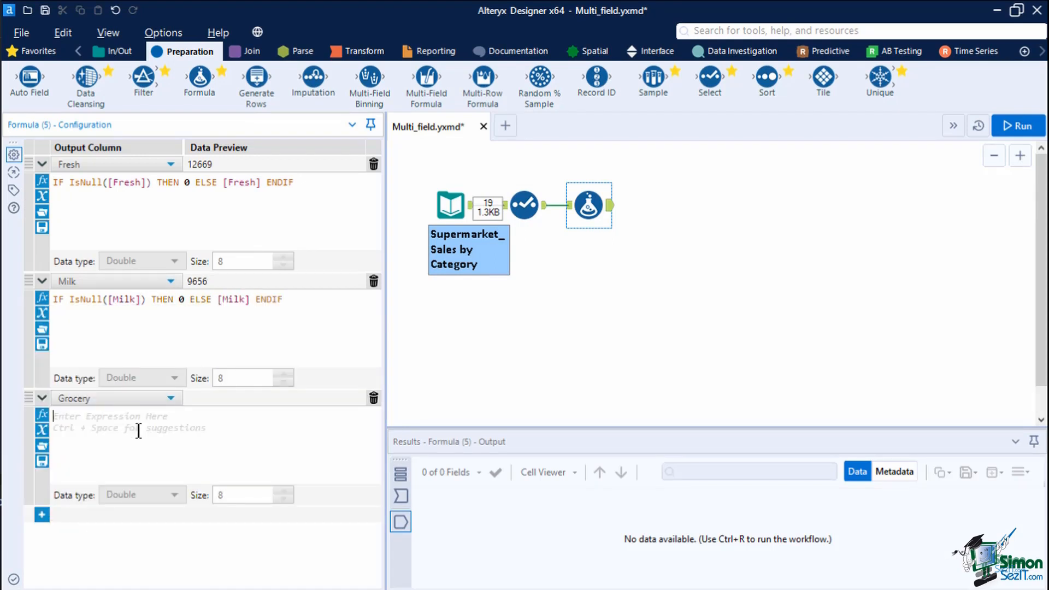
pyautogui.write('IF IsNull([Grocery]) THEN 0 ELSE [Fresh] ENDIF')
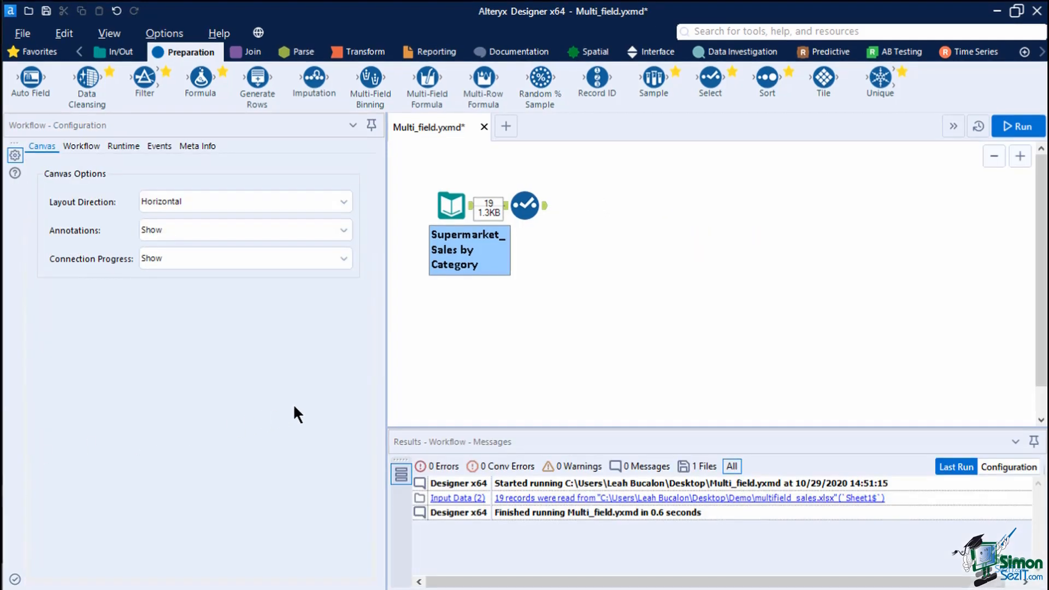
pyautogui.moveTo(440, 86)
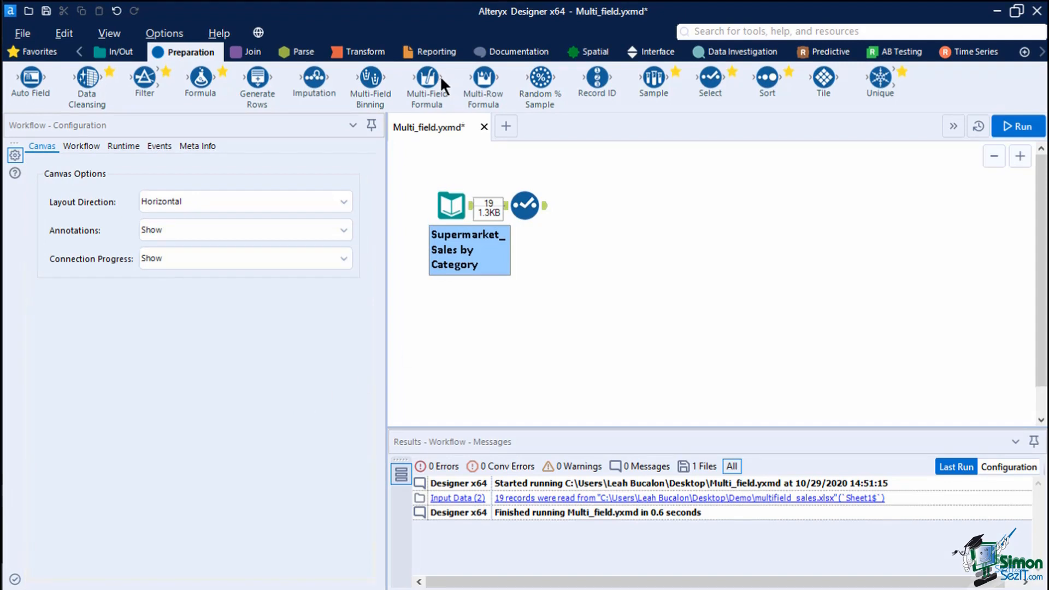
pyautogui.moveTo(426, 80)
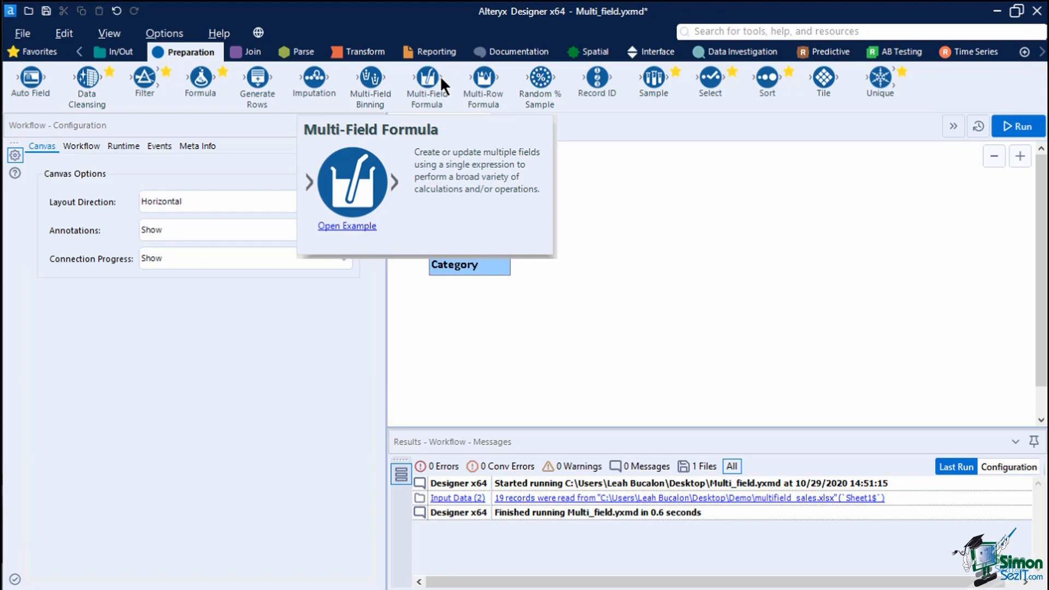
pyautogui.moveTo(455, 175)
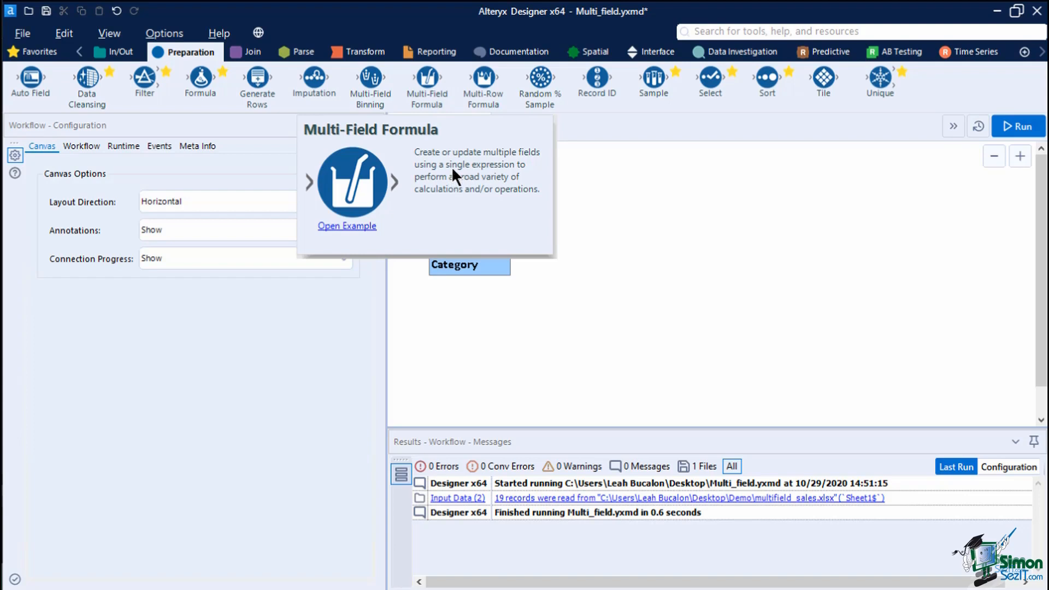
pyautogui.moveTo(513, 173)
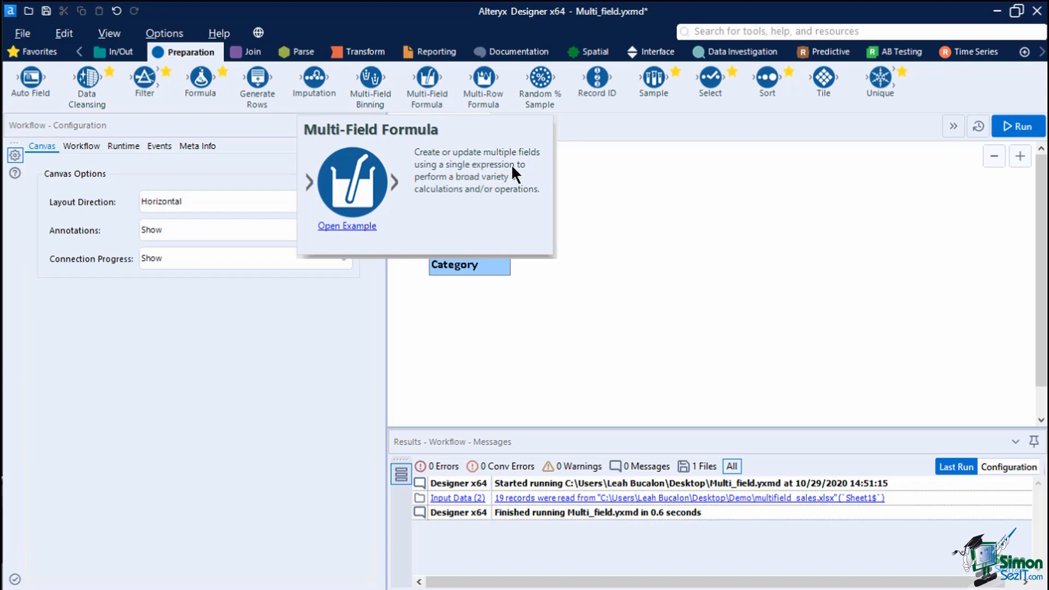
pyautogui.moveTo(627, 207)
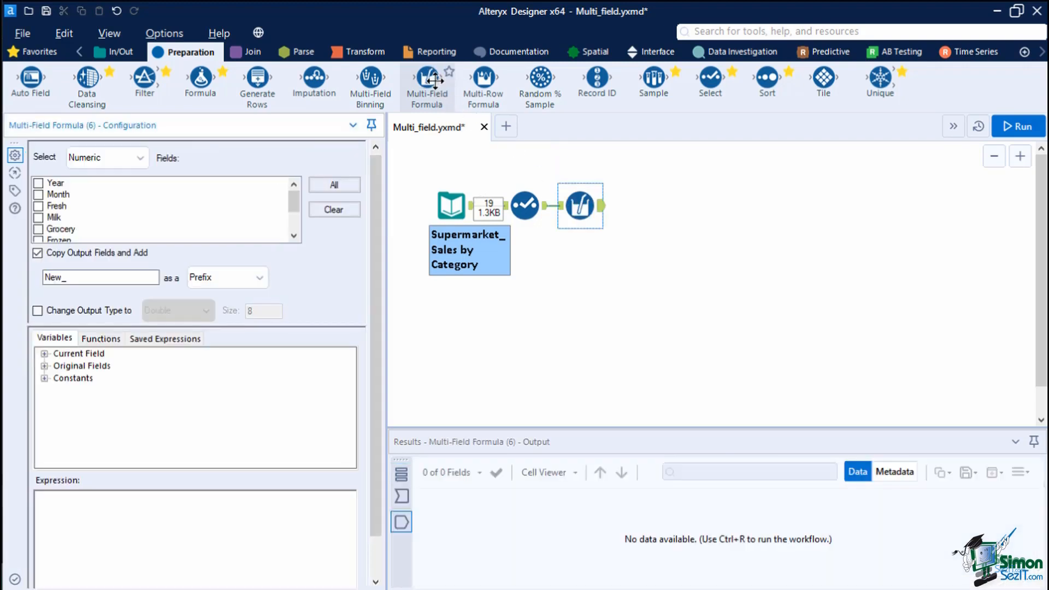
pyautogui.click(523, 203)
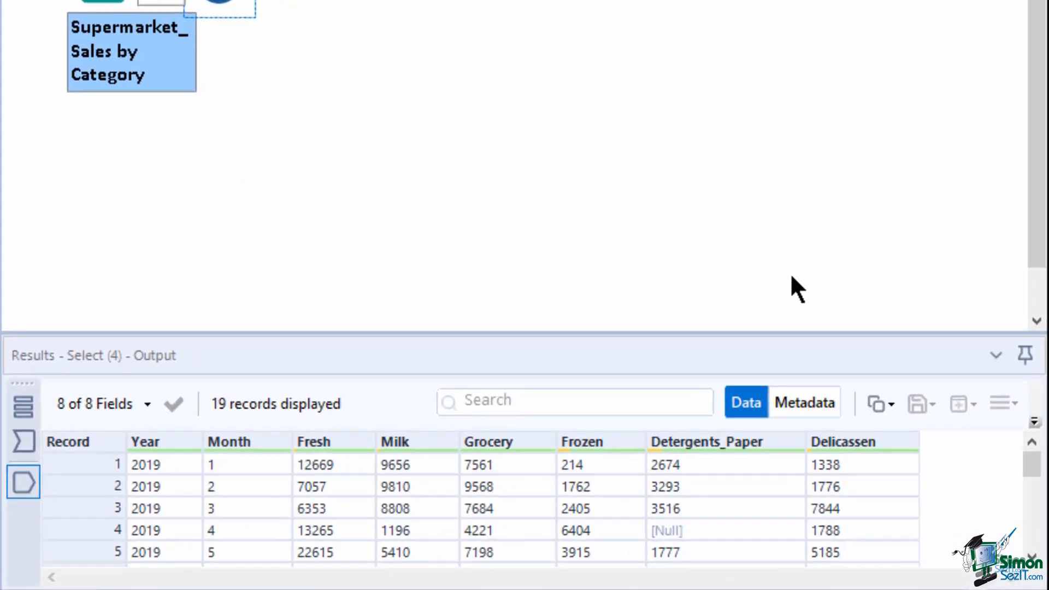
pyautogui.moveTo(709, 538)
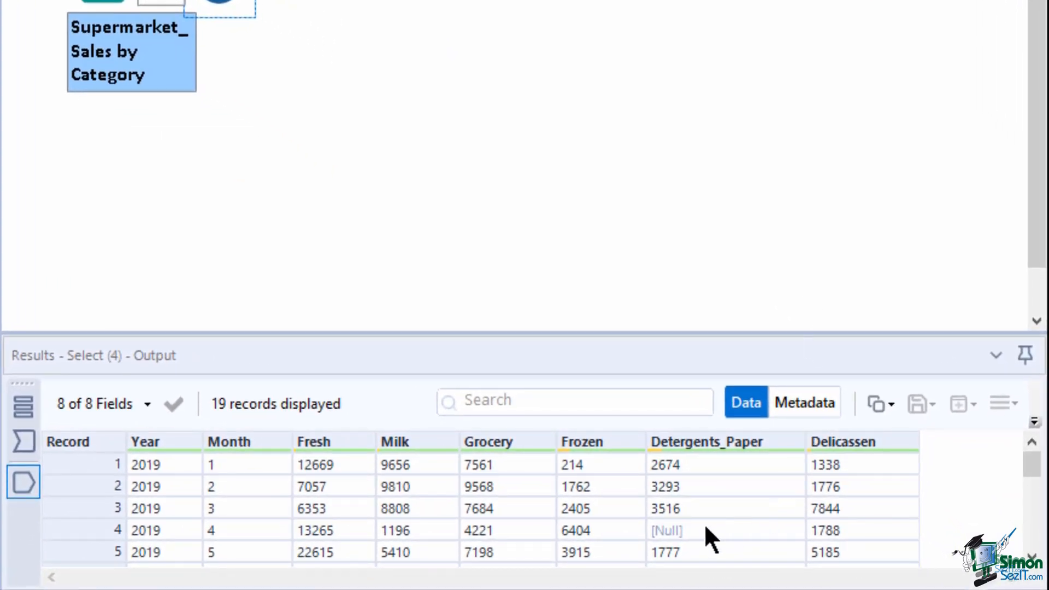
pyautogui.moveTo(690, 542)
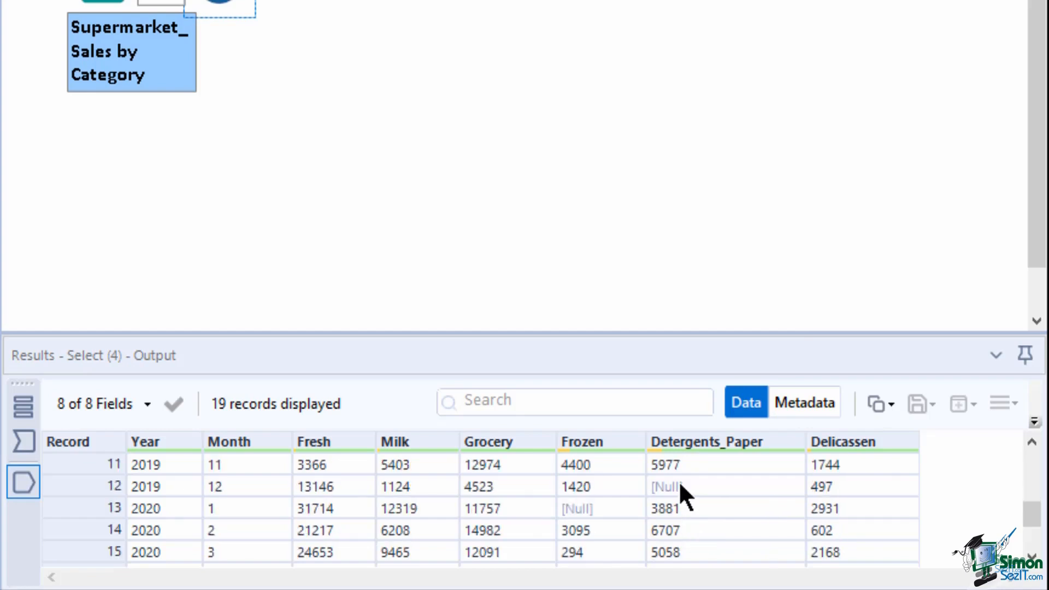
pyautogui.moveTo(615, 528)
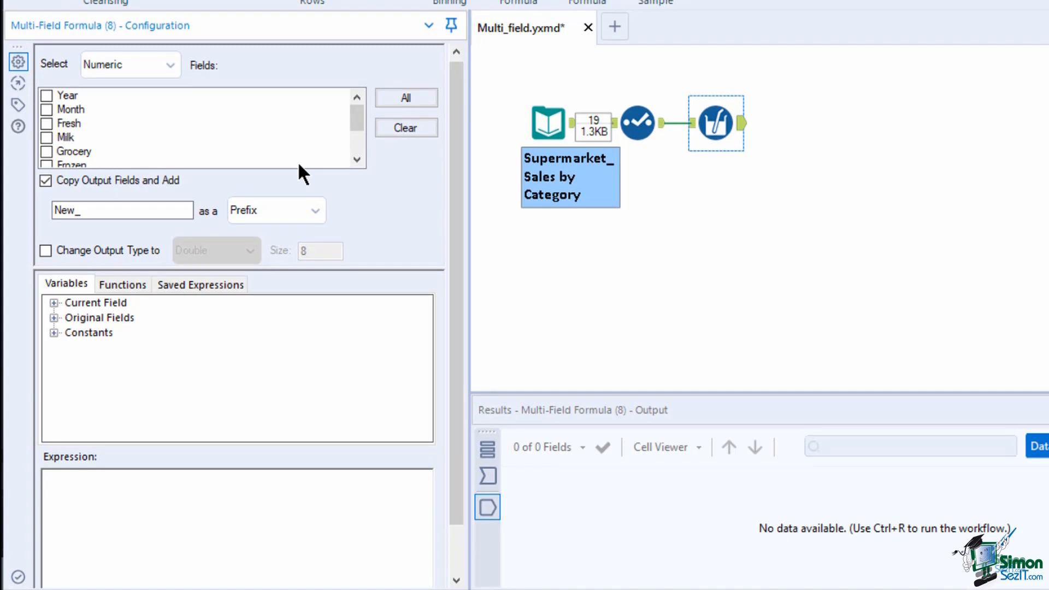
# Step: Keep the field type as Numeric and include all numeric fields in the formula
pyautogui.click(129, 65)
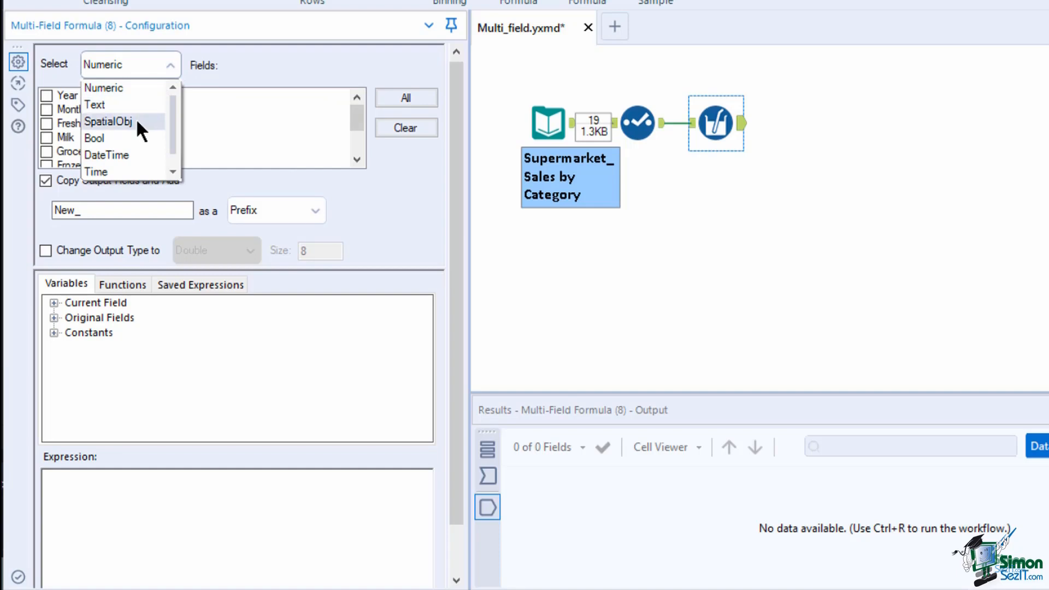
pyautogui.moveTo(97, 172)
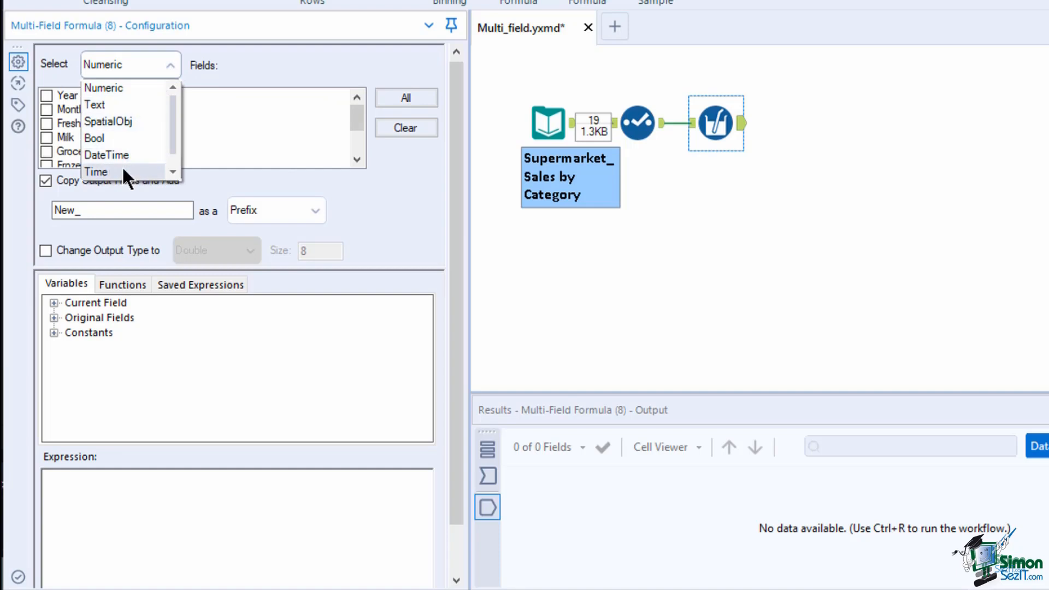
pyautogui.click(102, 87)
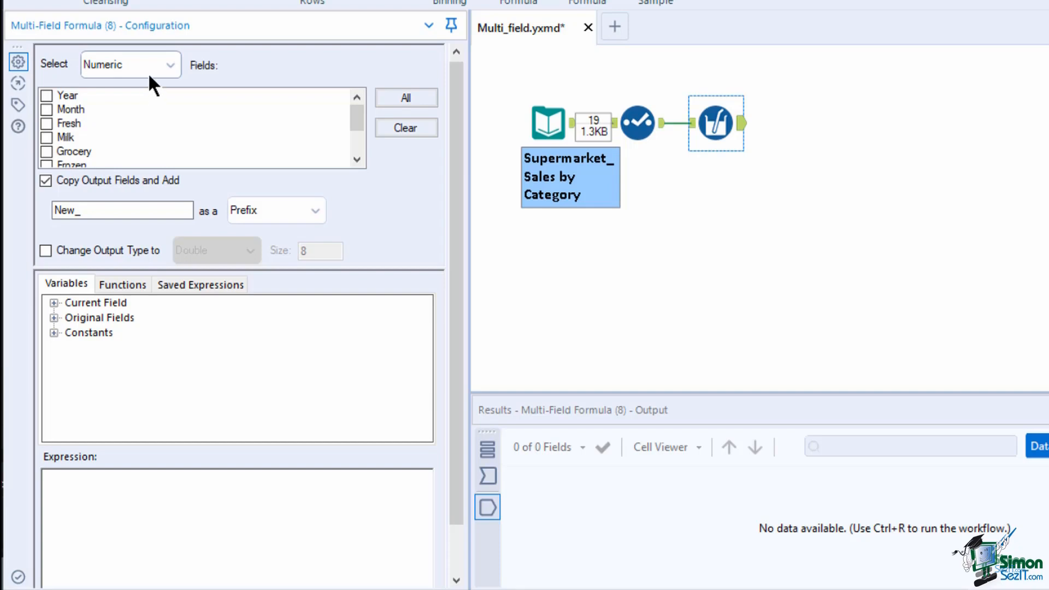
pyautogui.click(47, 137)
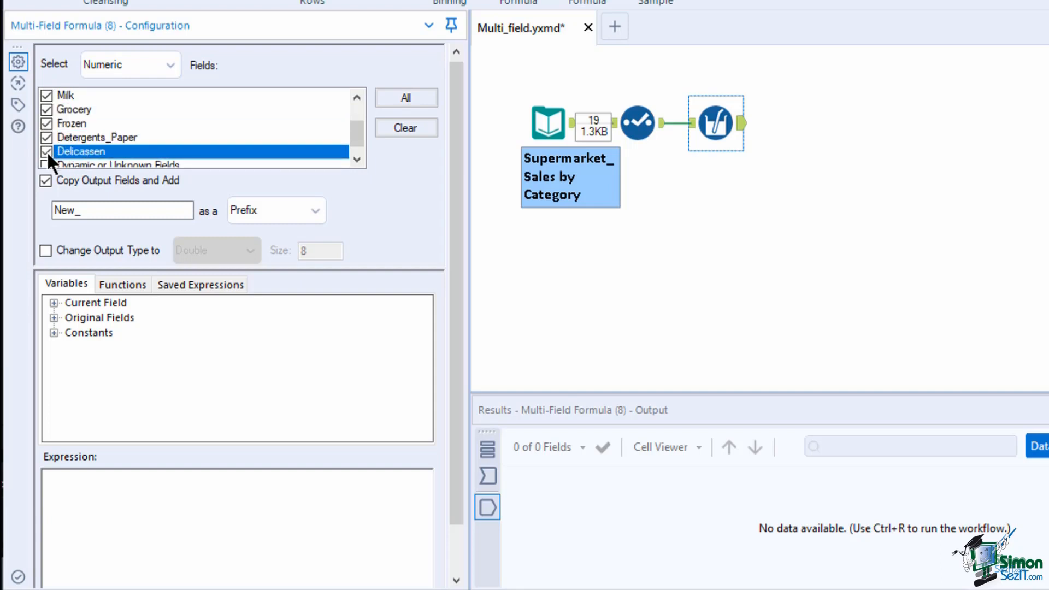
pyautogui.moveTo(144, 155)
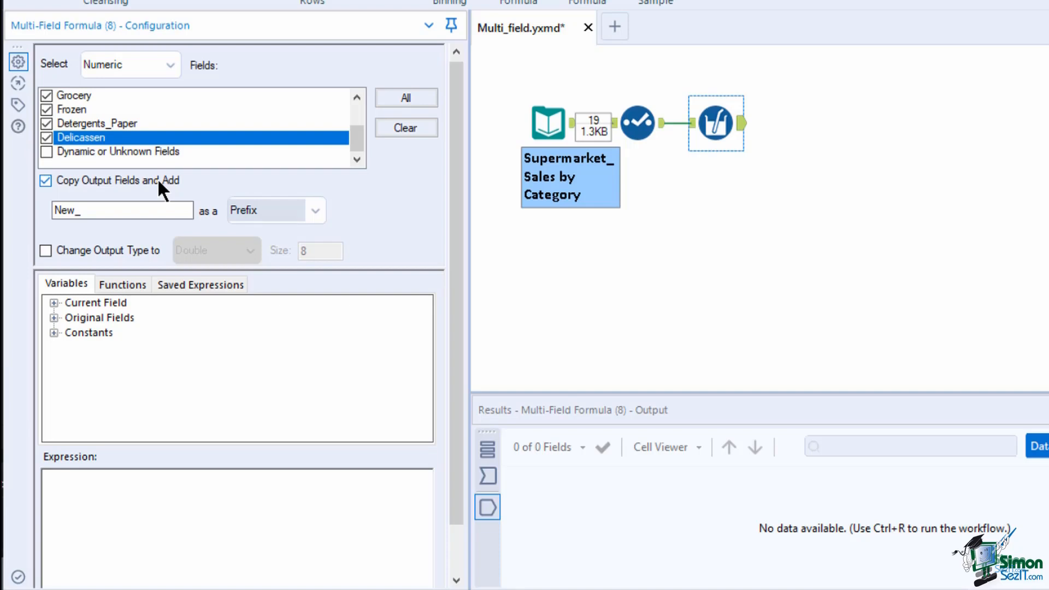
# Step: Stop writing results to new prefixed fields and enable changing the output type to Double
pyautogui.click(122, 210)
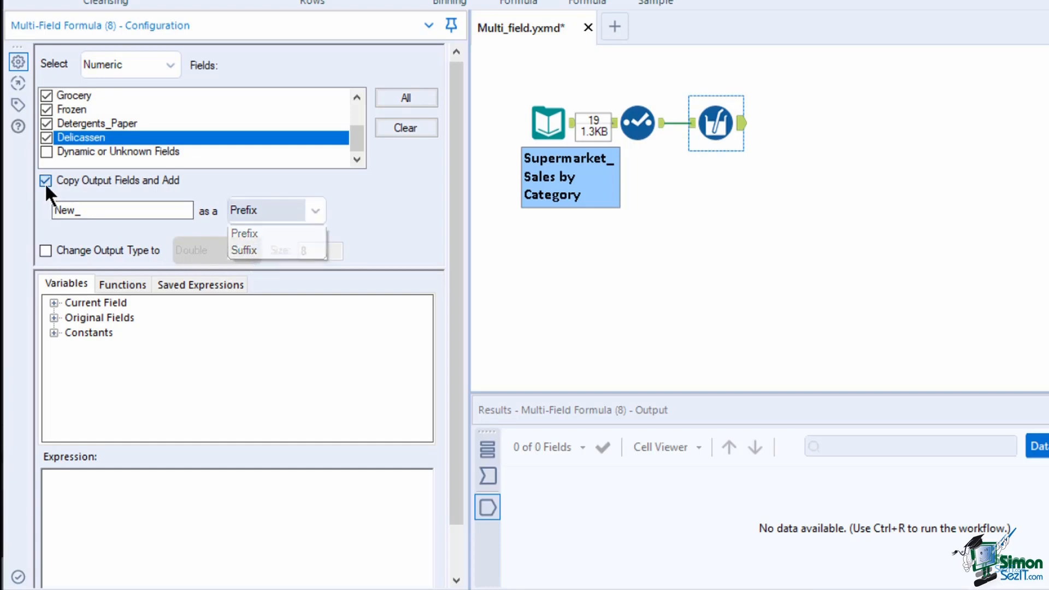
pyautogui.click(46, 180)
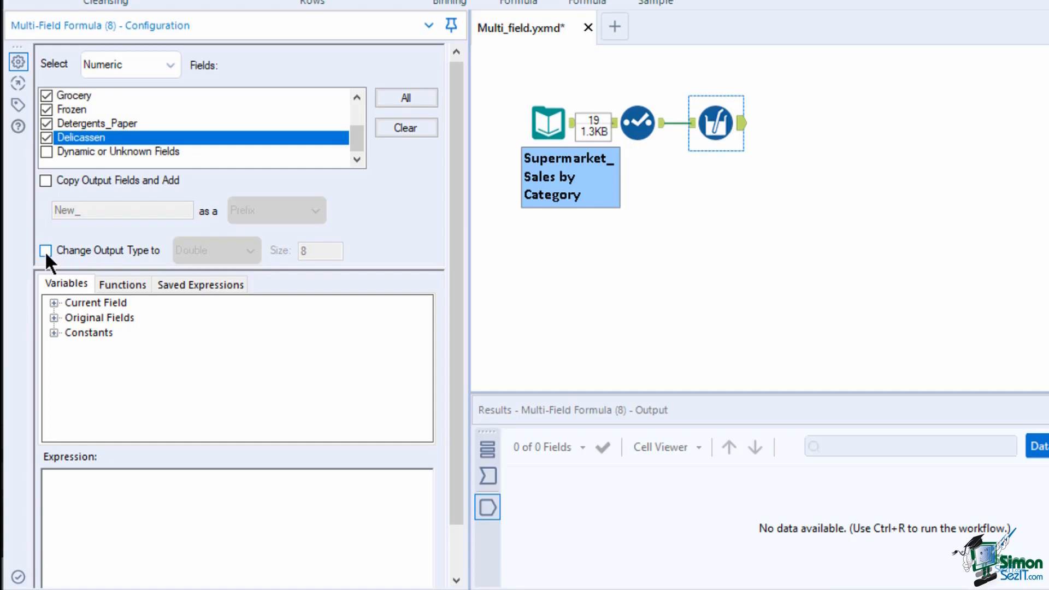
pyautogui.click(46, 250)
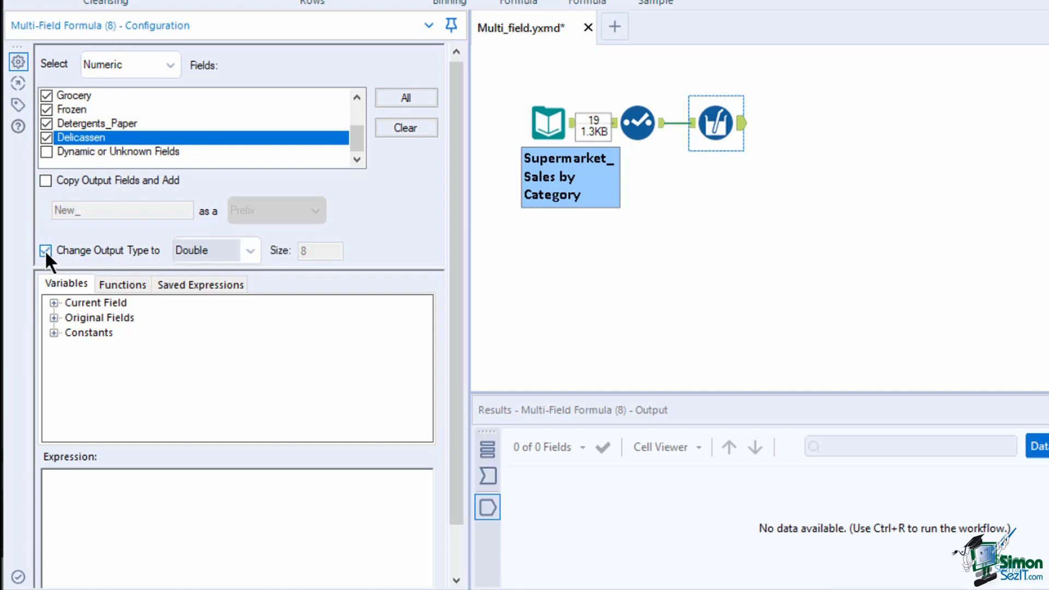
pyautogui.click(45, 249)
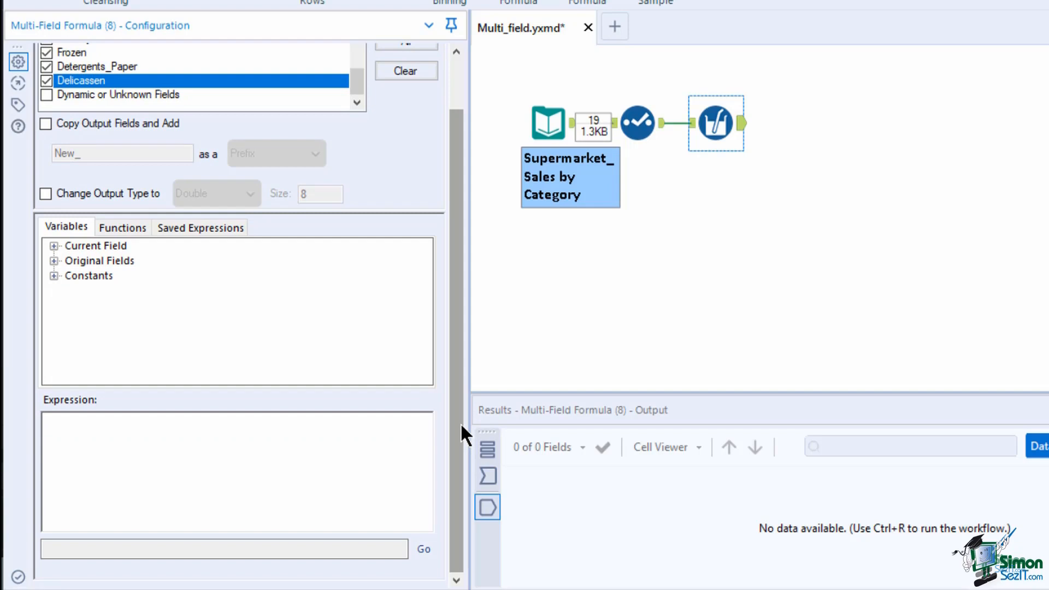
pyautogui.moveTo(148, 293)
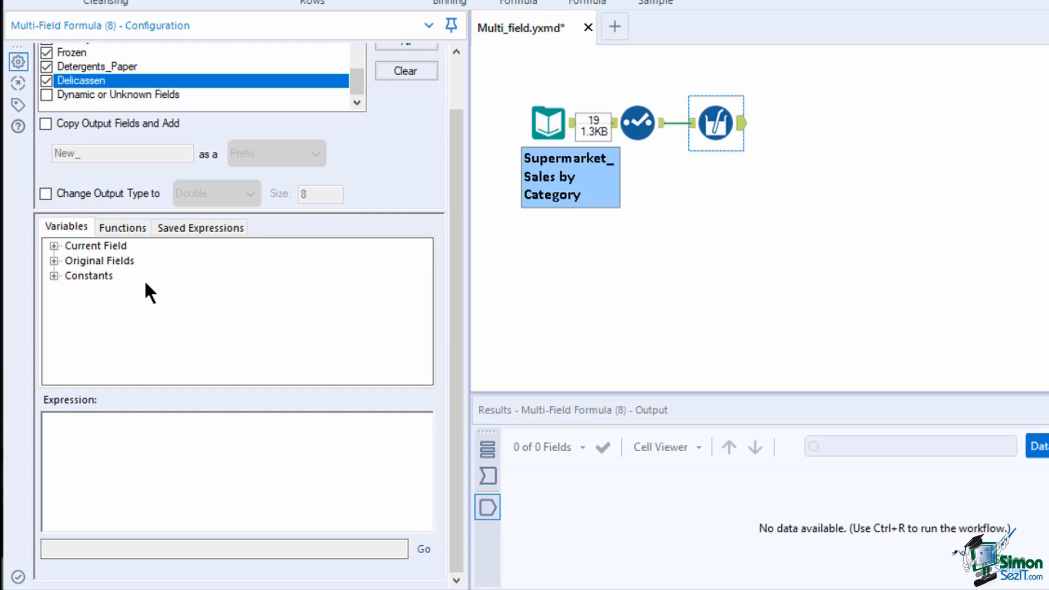
pyautogui.moveTo(141, 264)
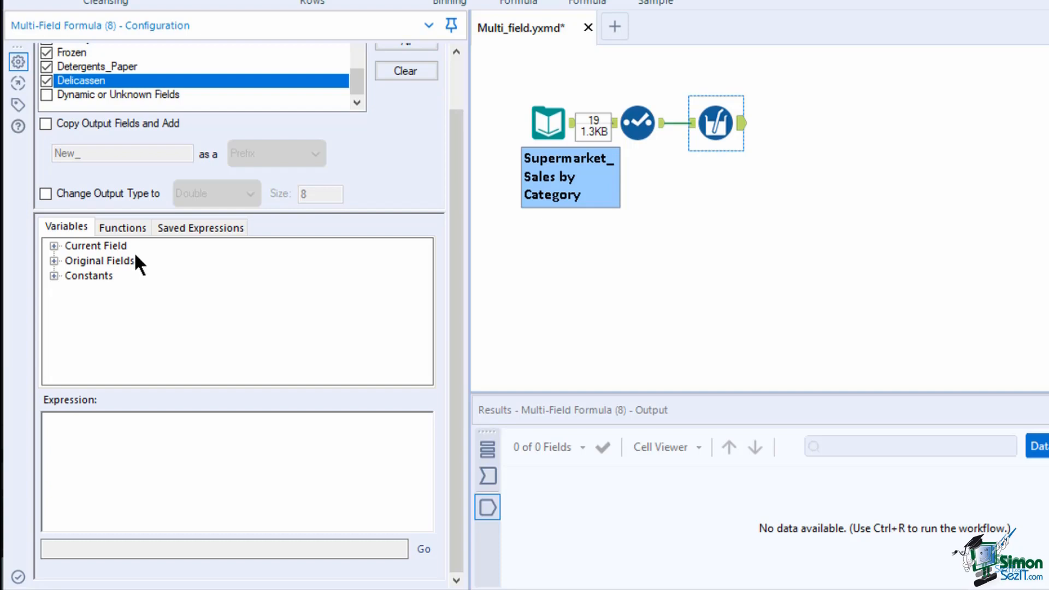
pyautogui.moveTo(120, 292)
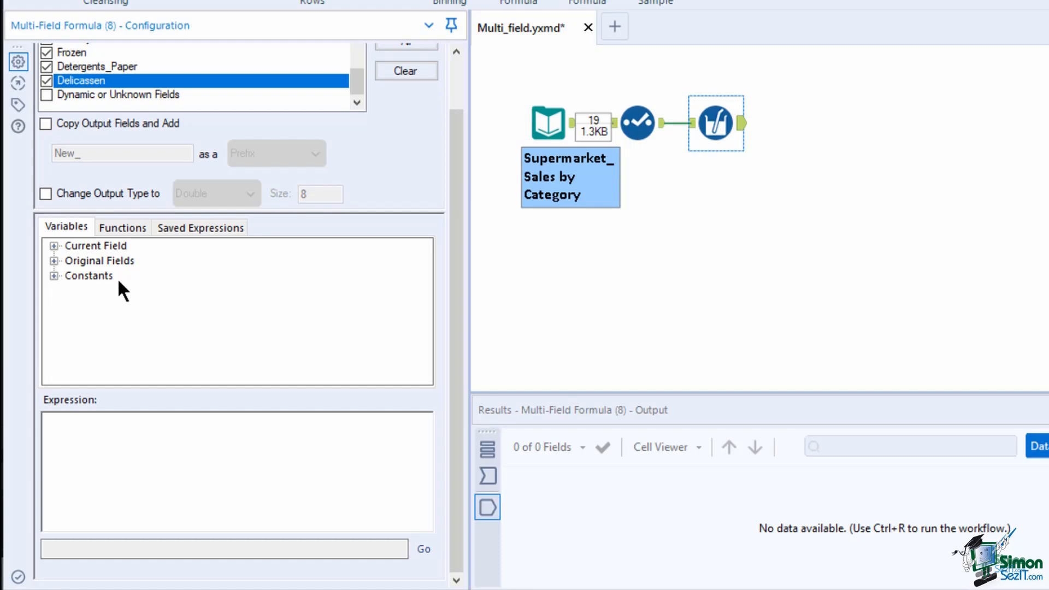
pyautogui.moveTo(125, 288)
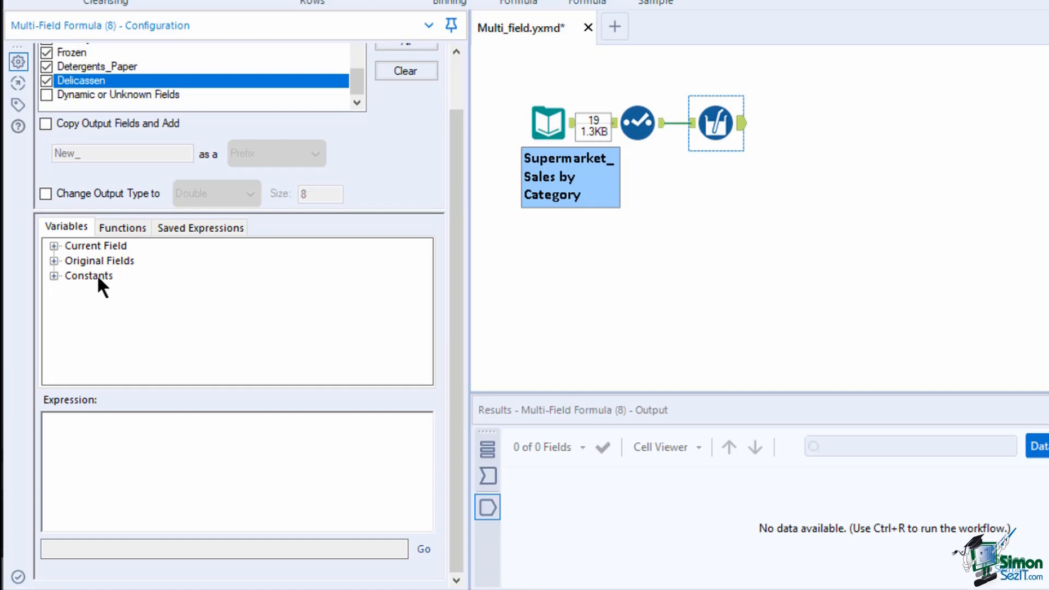
pyautogui.click(53, 245)
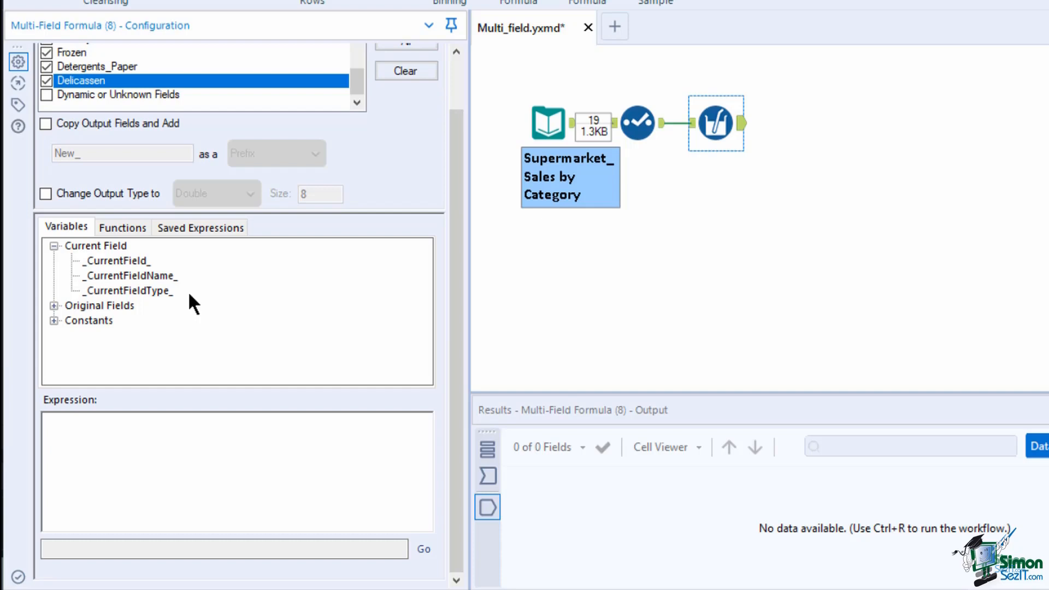
pyautogui.click(116, 260)
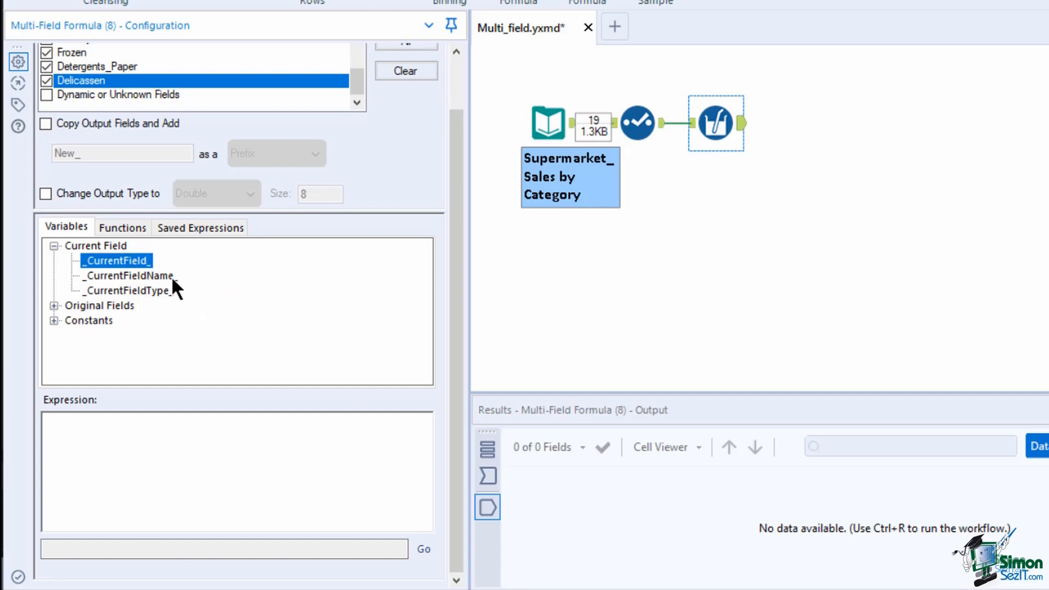
pyautogui.click(129, 275)
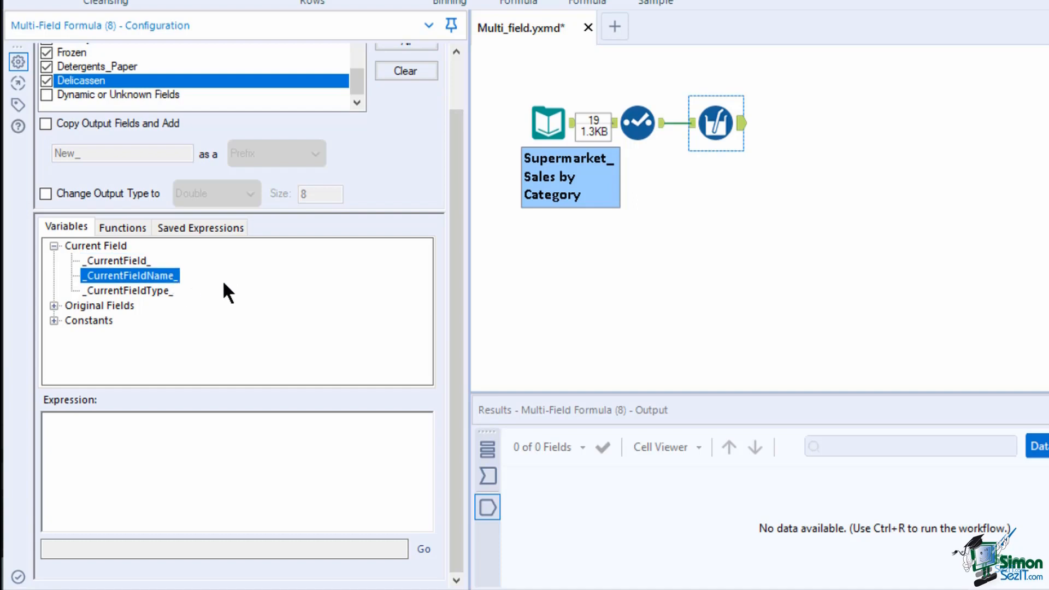
pyautogui.moveTo(222, 298)
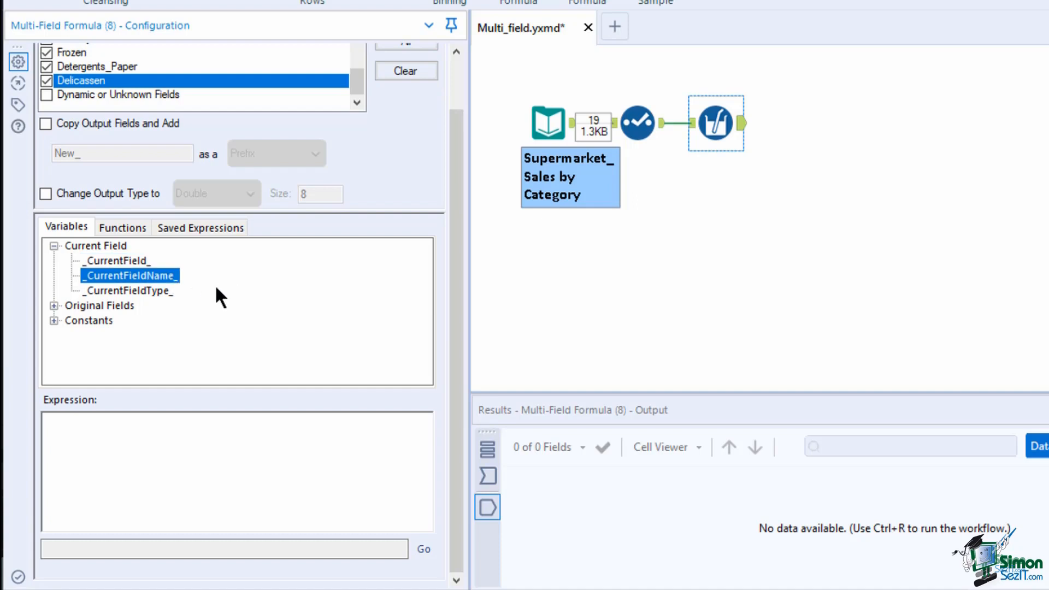
pyautogui.click(126, 291)
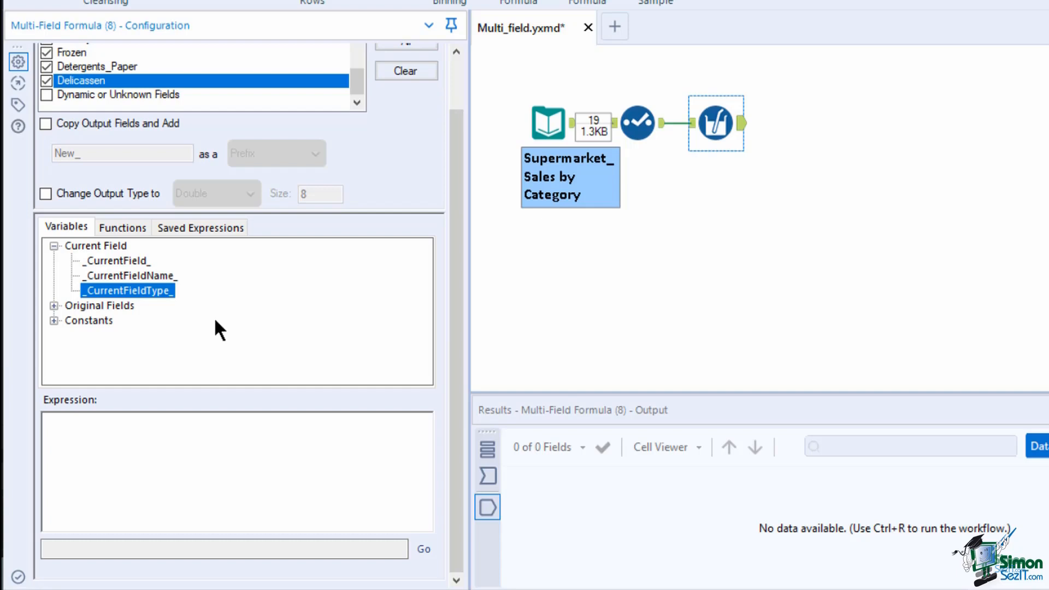
pyautogui.moveTo(181, 251)
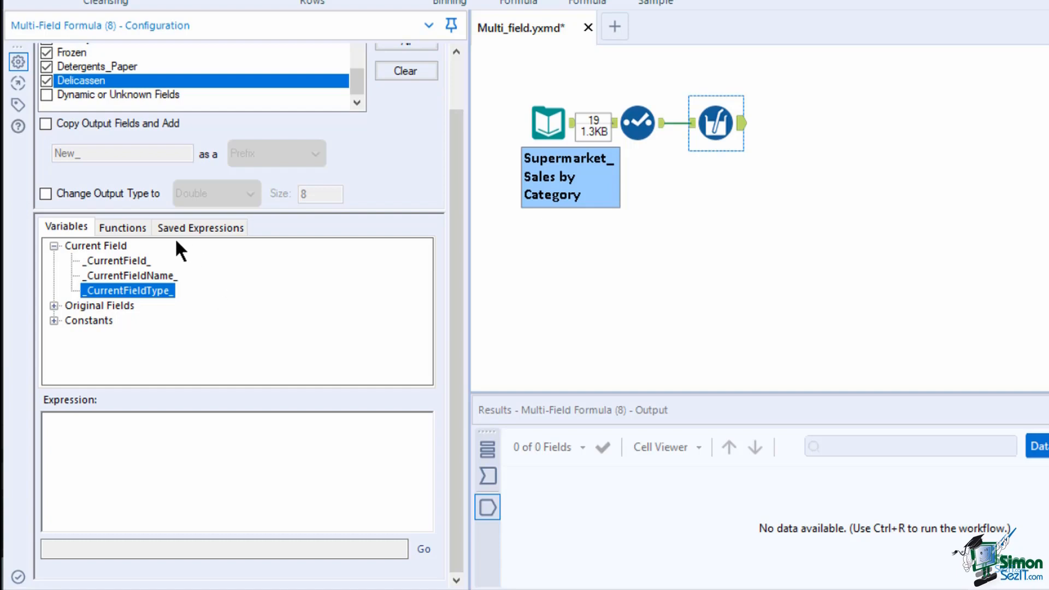
# Step: Browse the function categories, then reveal the saved expression named Data
pyautogui.click(122, 227)
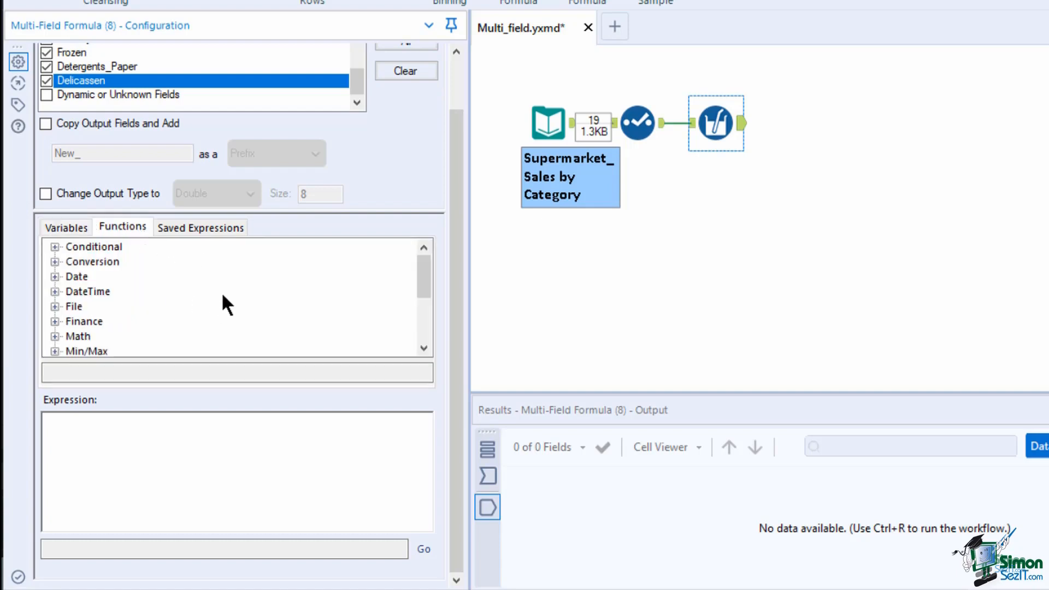
pyautogui.scroll(-3)
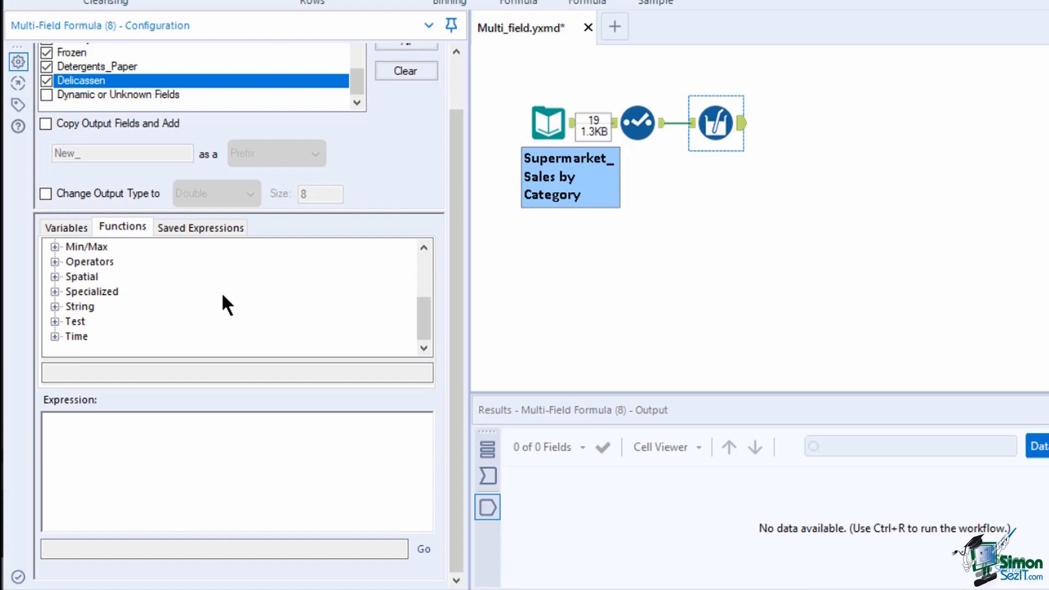
pyautogui.click(201, 227)
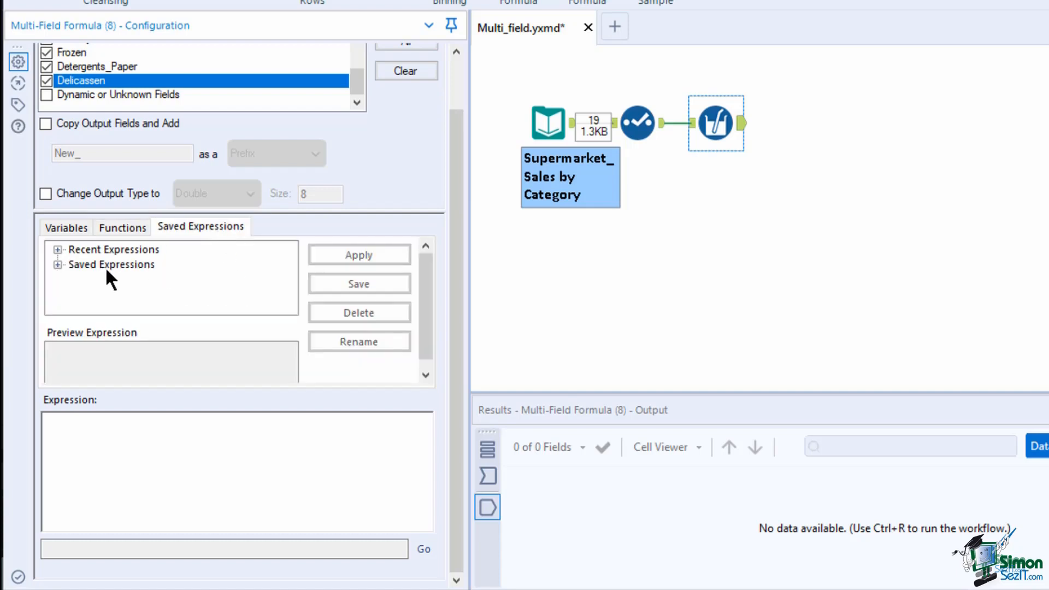
pyautogui.click(58, 265)
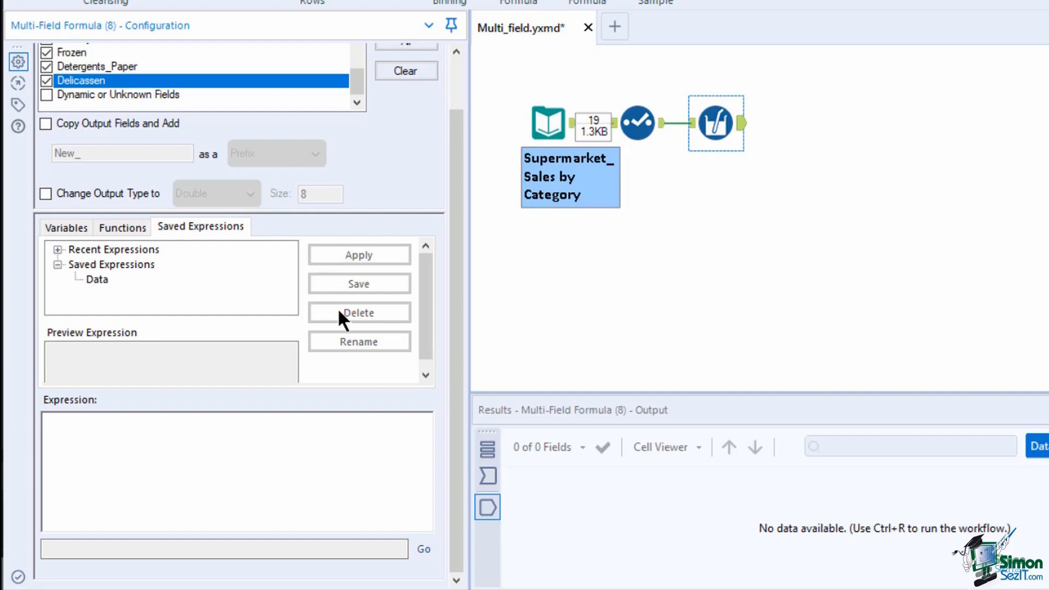
pyautogui.moveTo(341, 348)
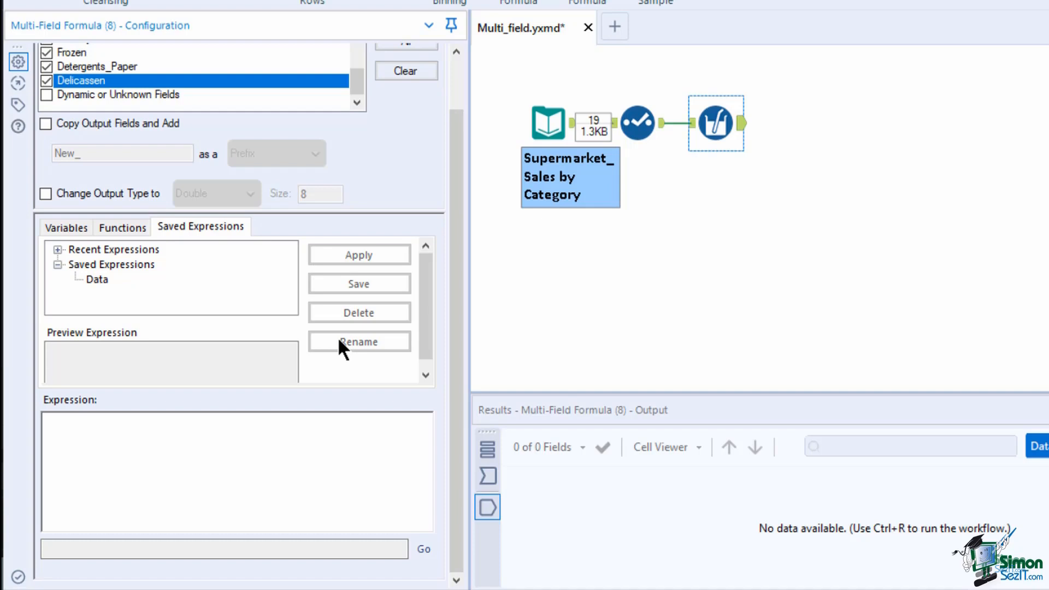
# Step: Insert the IF c THEN t ELSE f ENDIF template and select its condition for an IsNull test
pyautogui.click(121, 227)
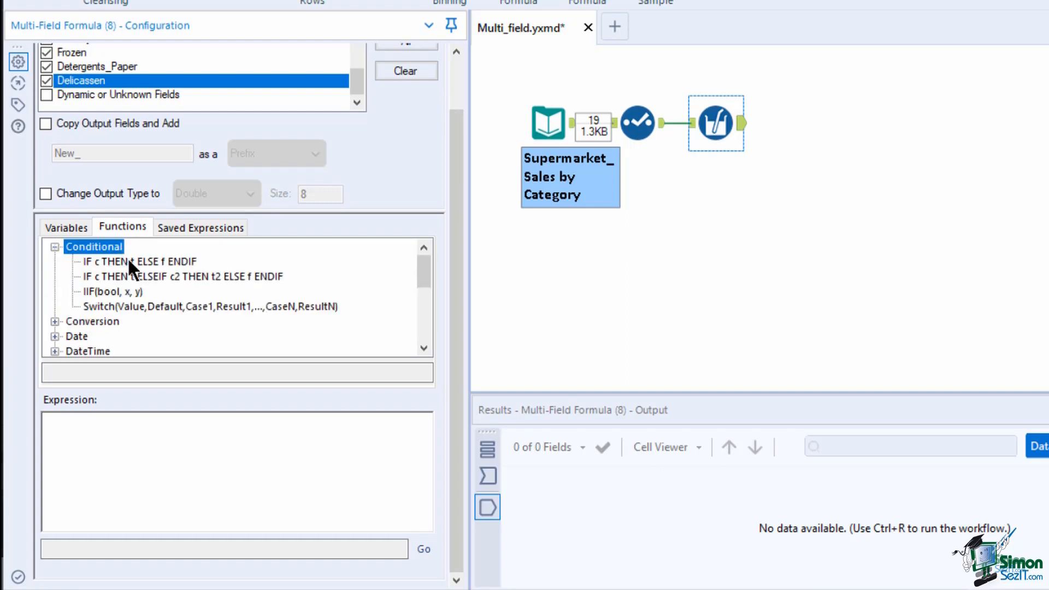
pyautogui.doubleClick(145, 261)
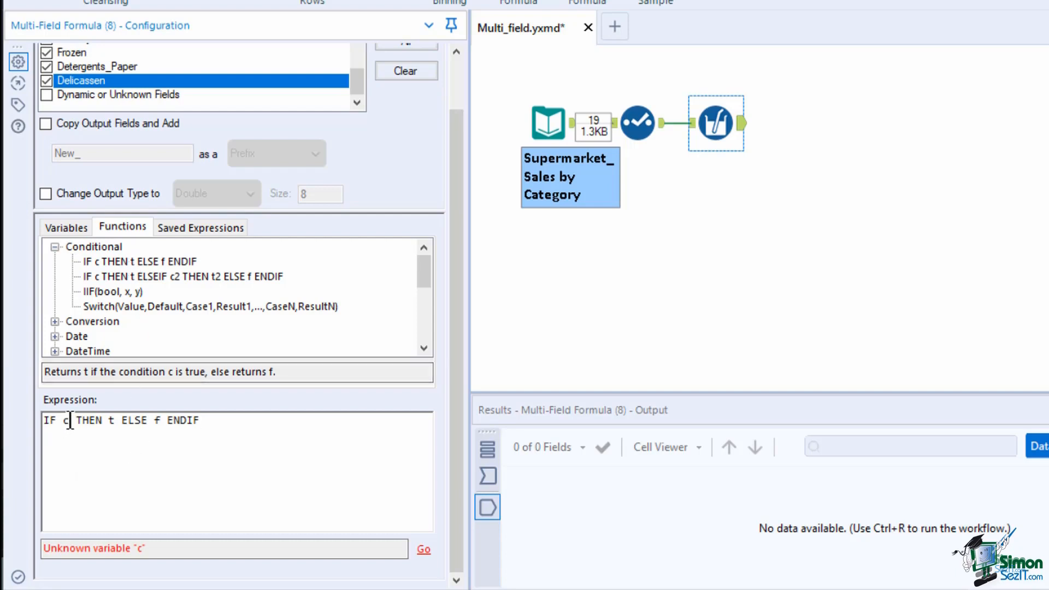
pyautogui.click(65, 227)
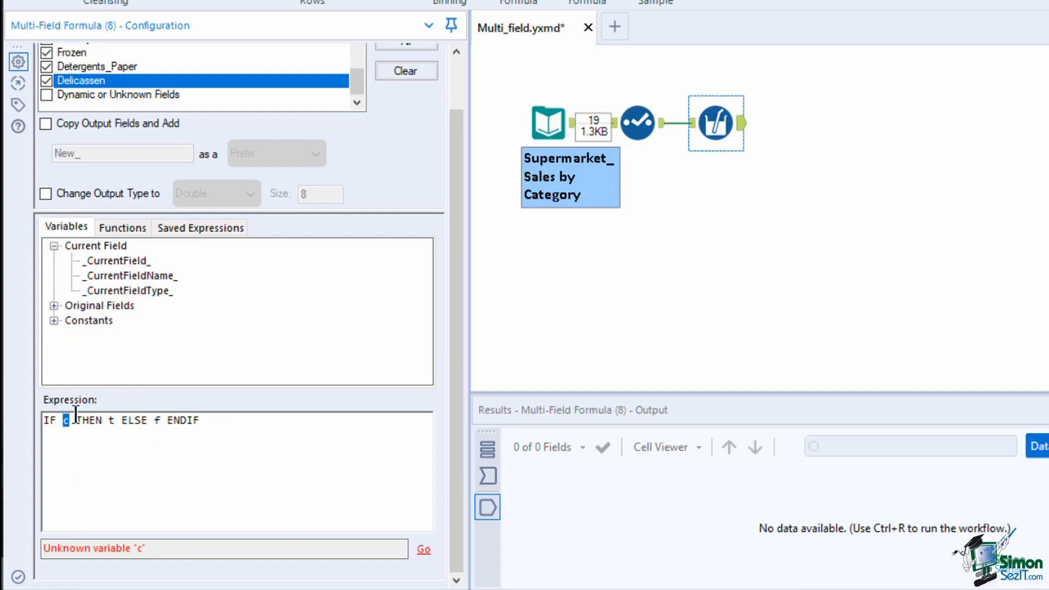
pyautogui.click(122, 227)
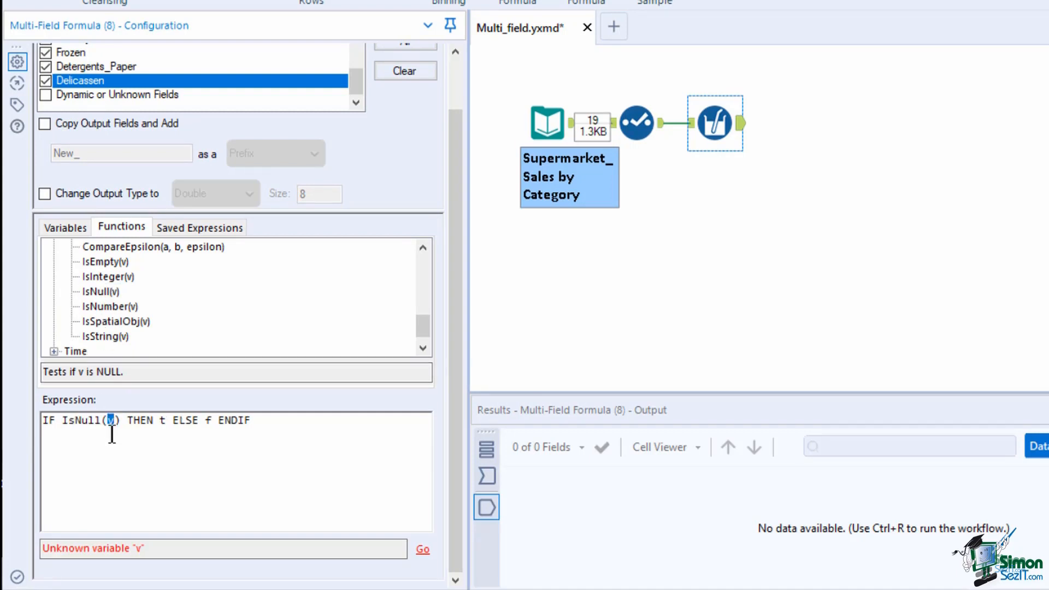
# Step: Finish the expression as IF IsNull([_CurrentField_]) THEN 0 ELSE [_CurrentField_] ENDIF and apply it
pyautogui.click(65, 228)
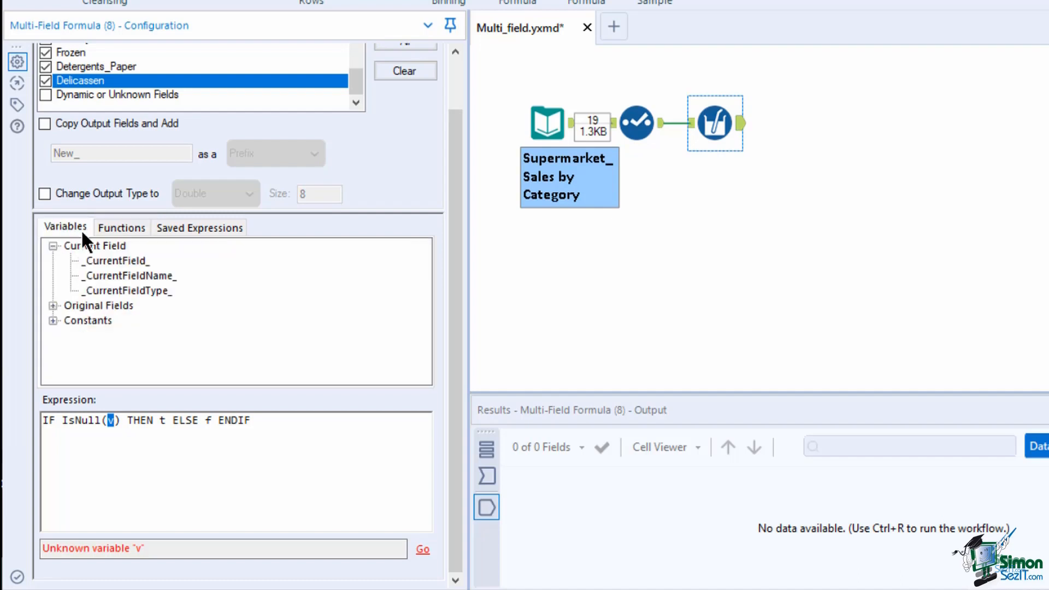
pyautogui.click(114, 261)
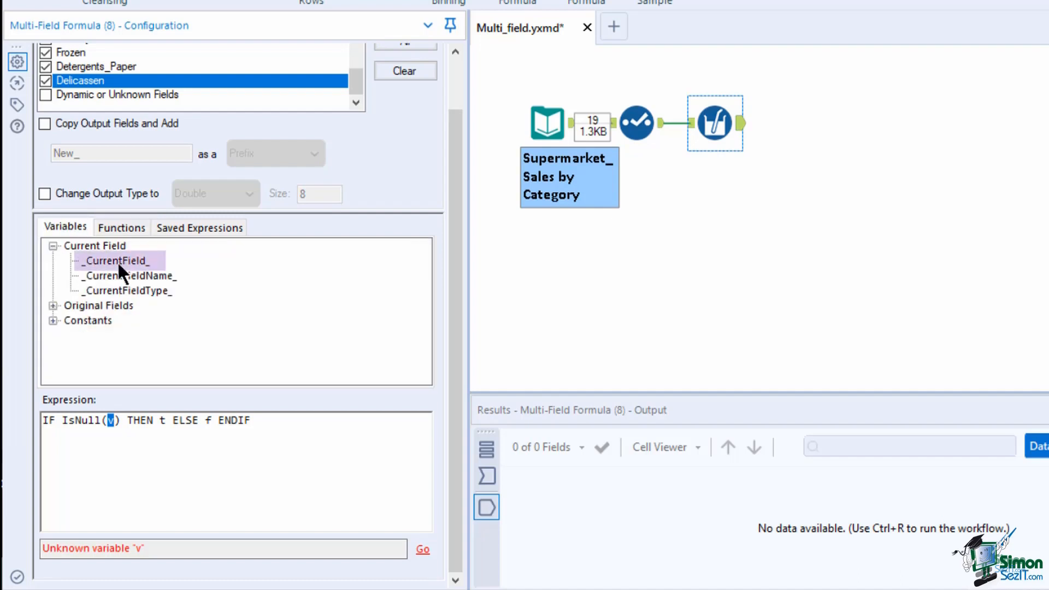
pyautogui.doubleClick(112, 260)
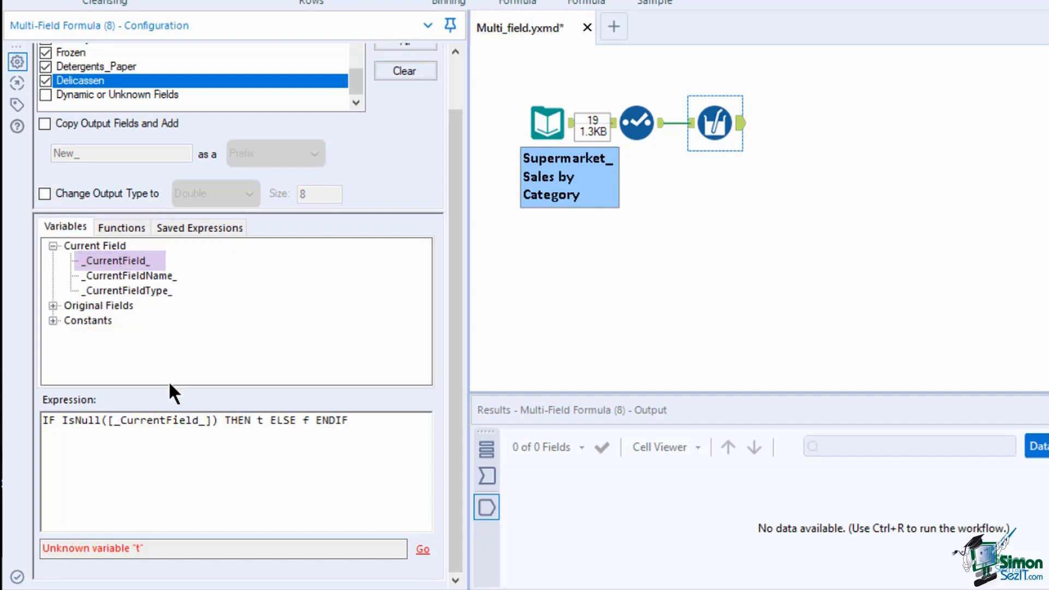
pyautogui.click(261, 420)
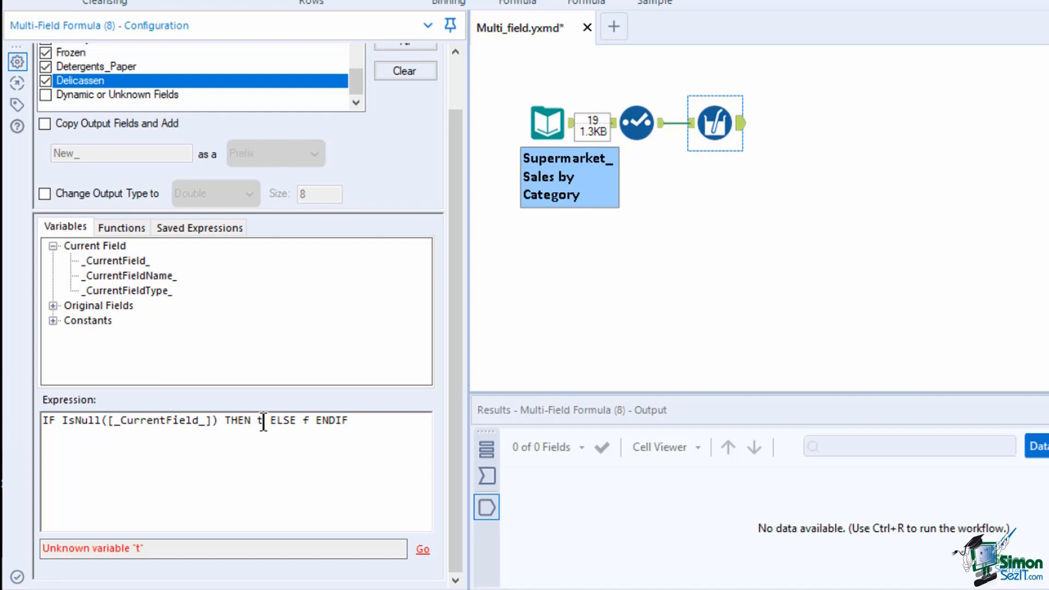
pyautogui.write('0')
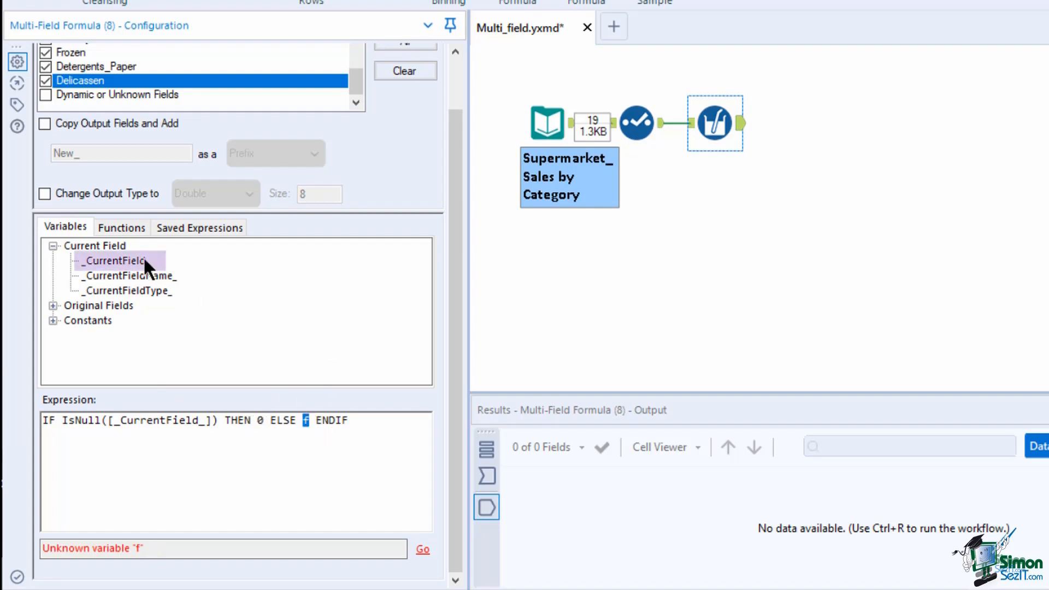
pyautogui.doubleClick(114, 260)
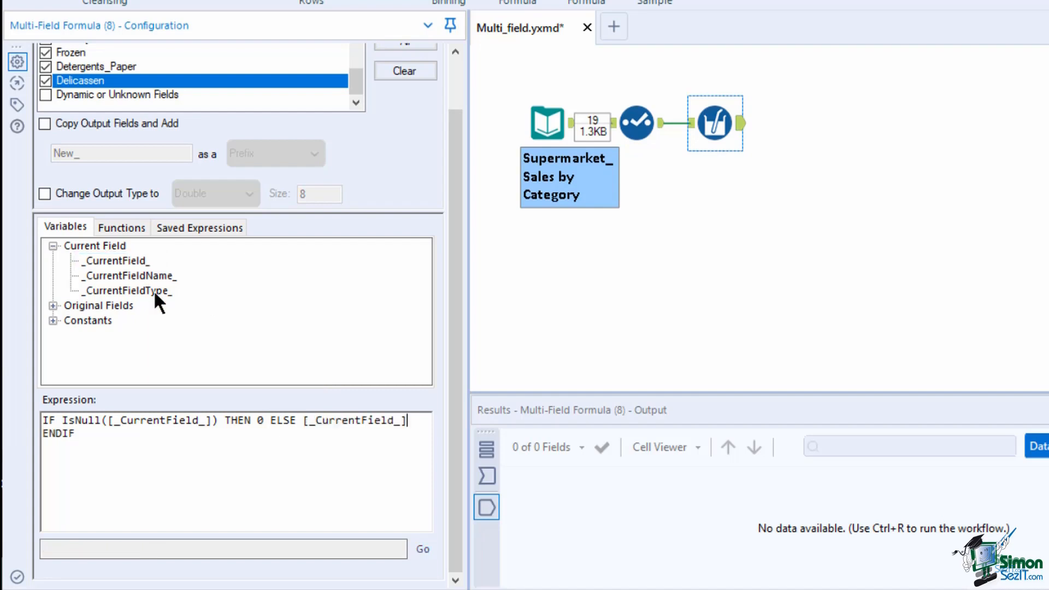
pyautogui.click(715, 124)
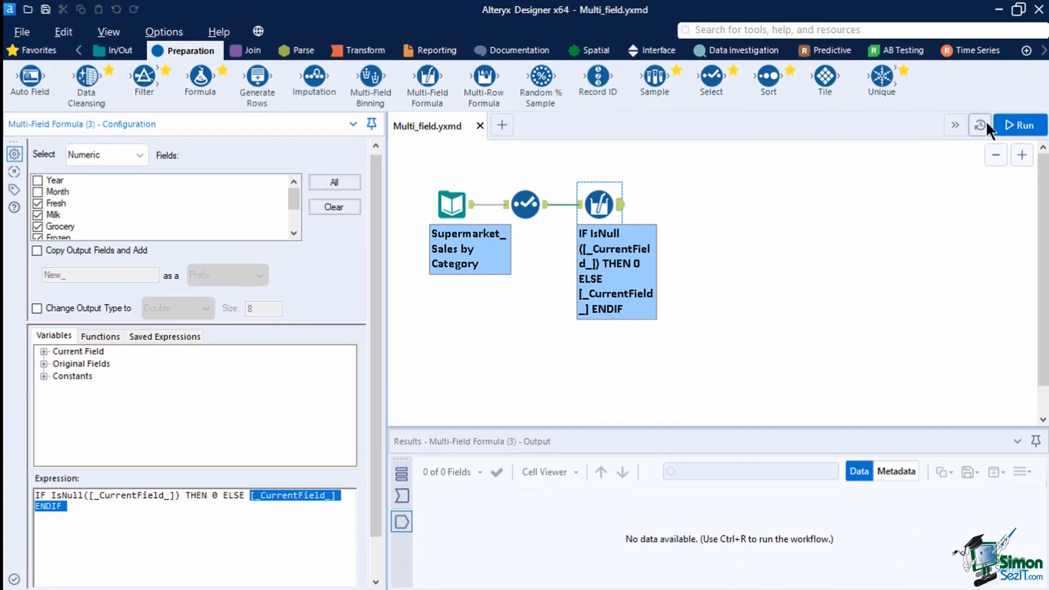
# Step: Run the workflow and scroll the 19 output records showing 0 in place of nulls
pyautogui.click(1018, 126)
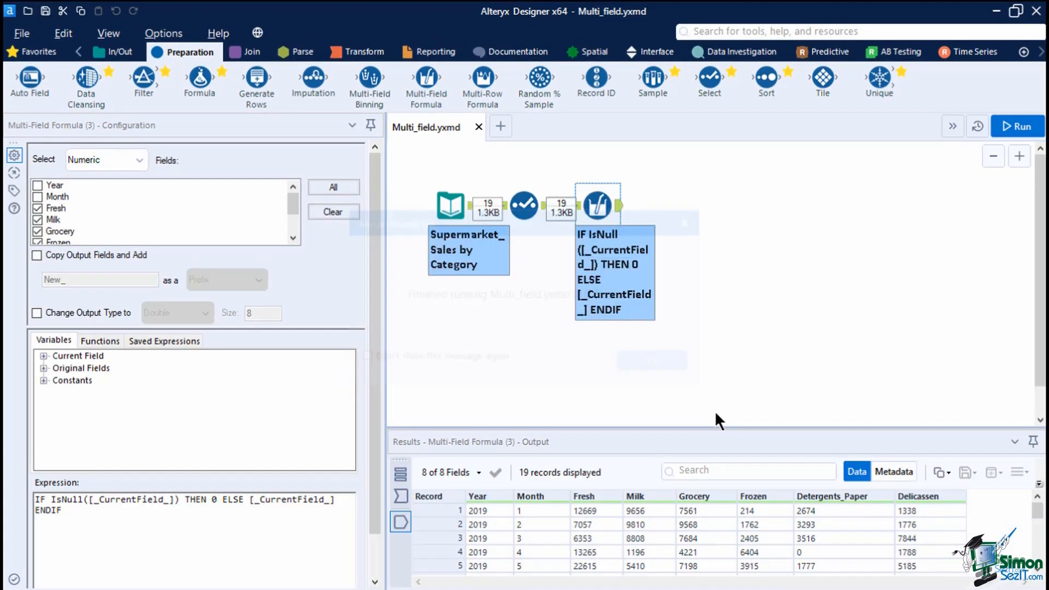
pyautogui.scroll(-3)
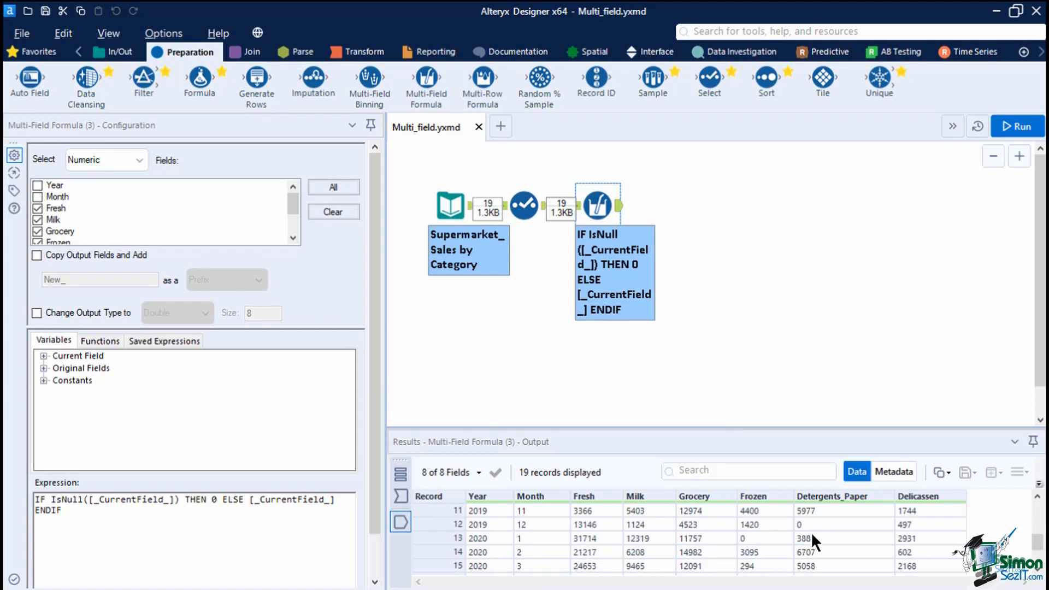
pyautogui.scroll(-3)
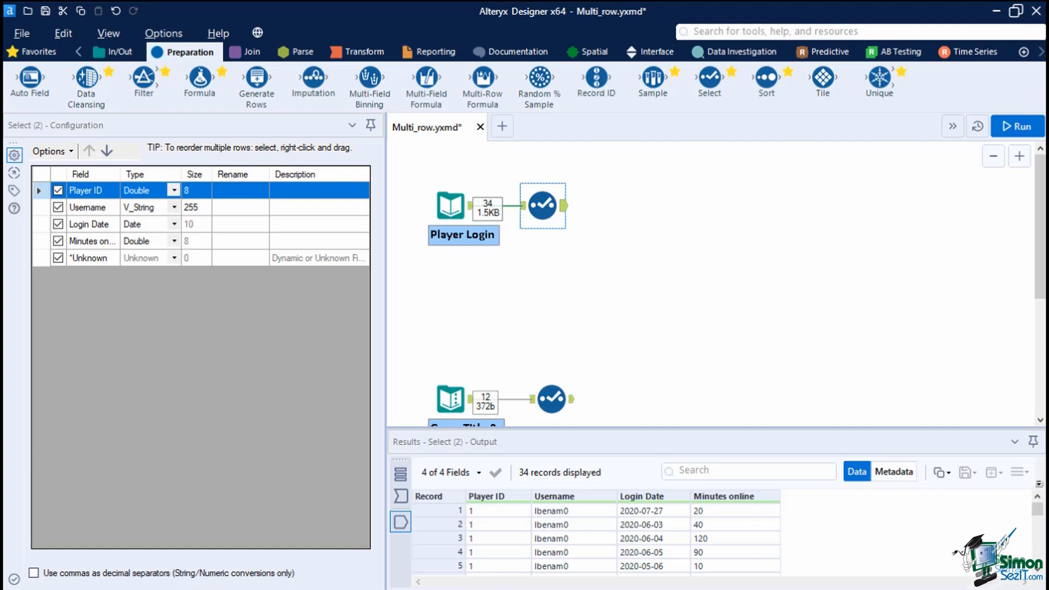
pyautogui.moveTo(263, 193)
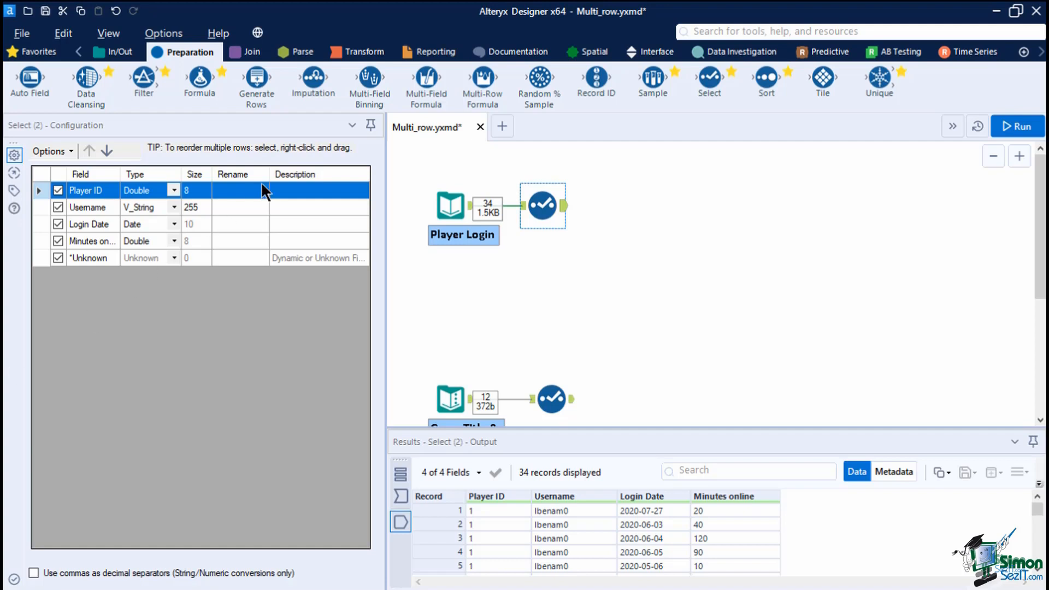
pyautogui.moveTo(482, 85)
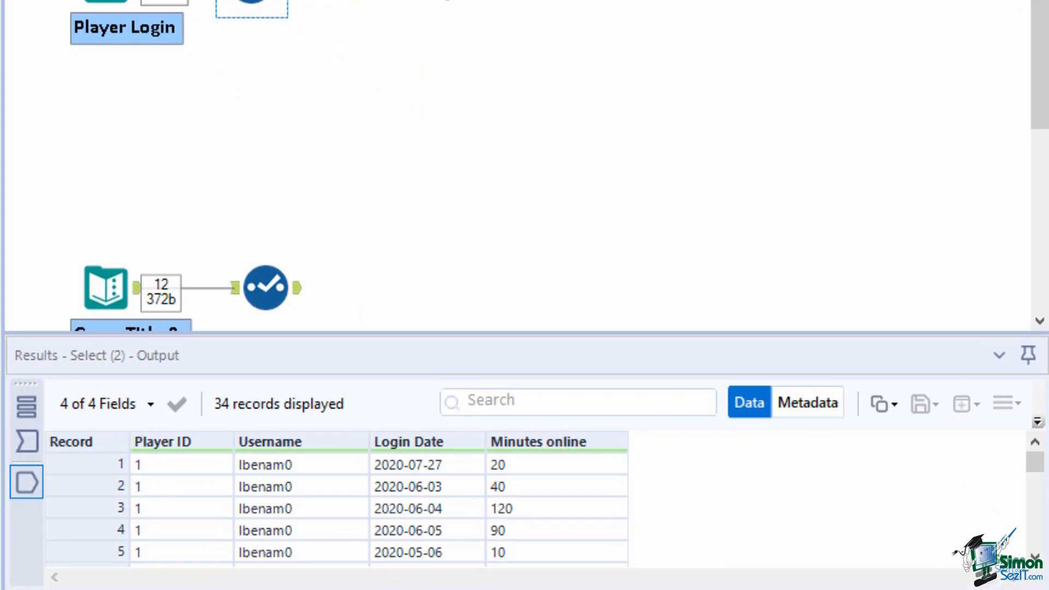
# Step: Scroll through the 34 Player Login records with several logins per player
pyautogui.scroll(-3)
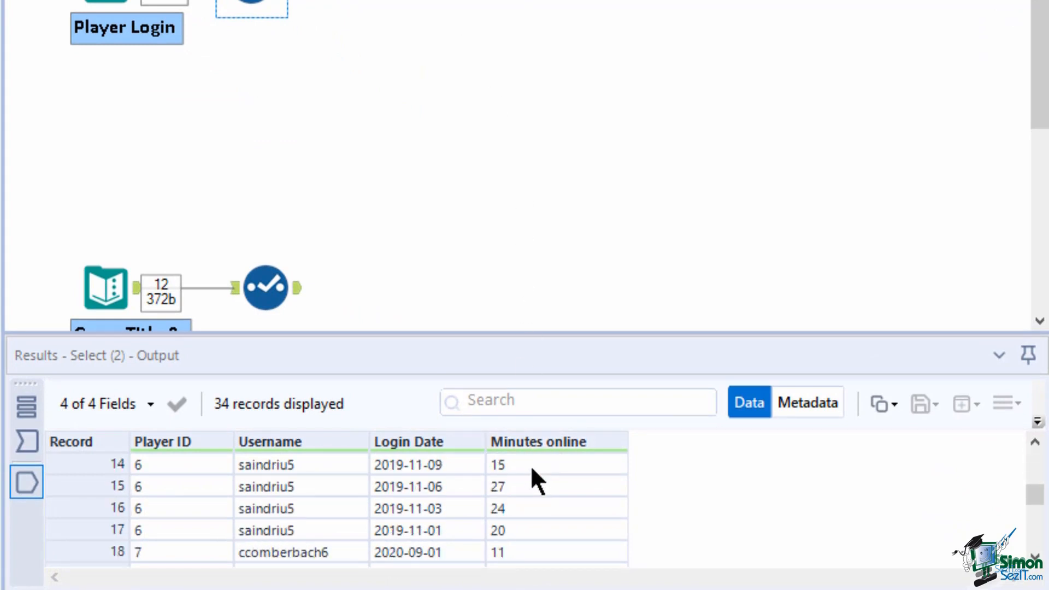
pyautogui.scroll(-3)
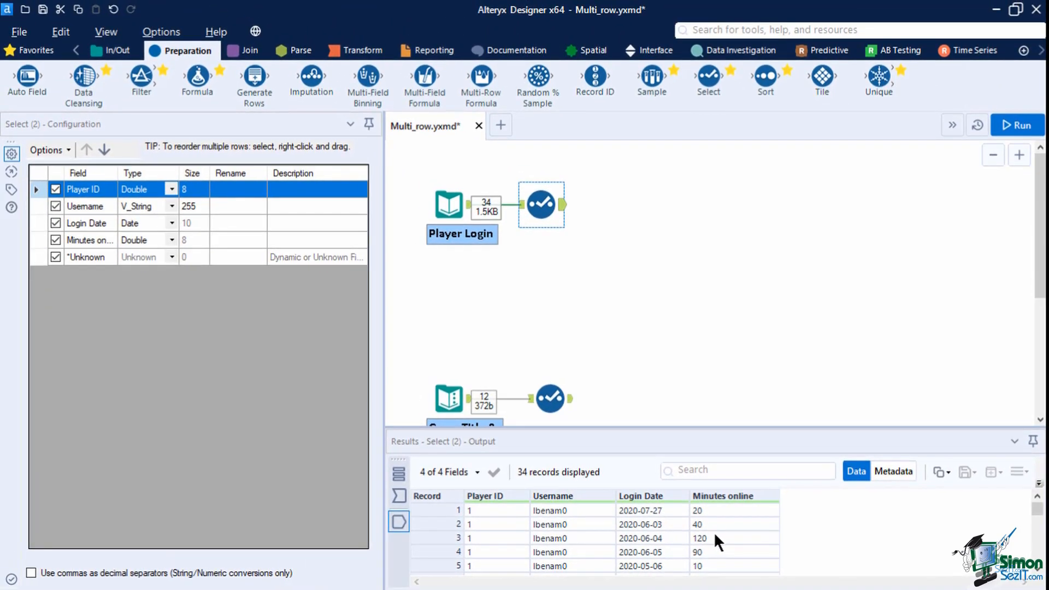
pyautogui.moveTo(549, 148)
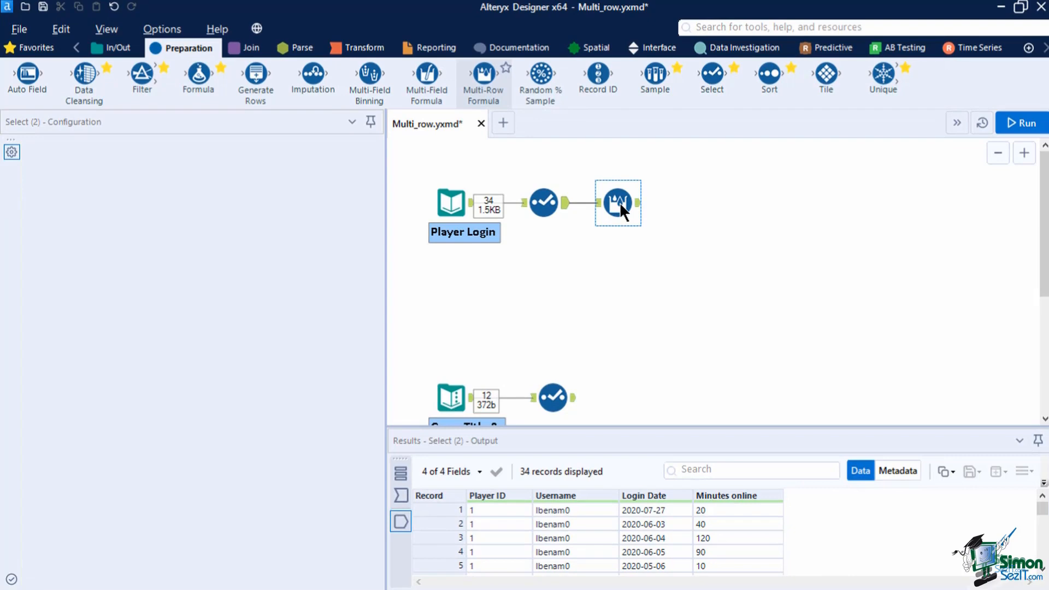
# Step: Set the Multi-Row Formula to create a new field named Days_between_login
pyautogui.click(617, 202)
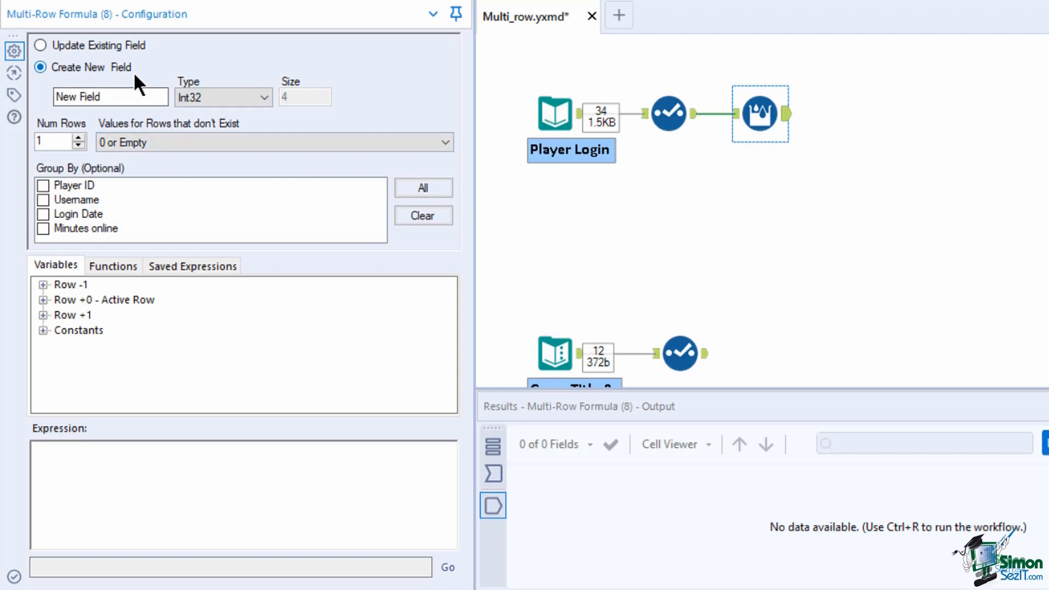
pyautogui.click(41, 44)
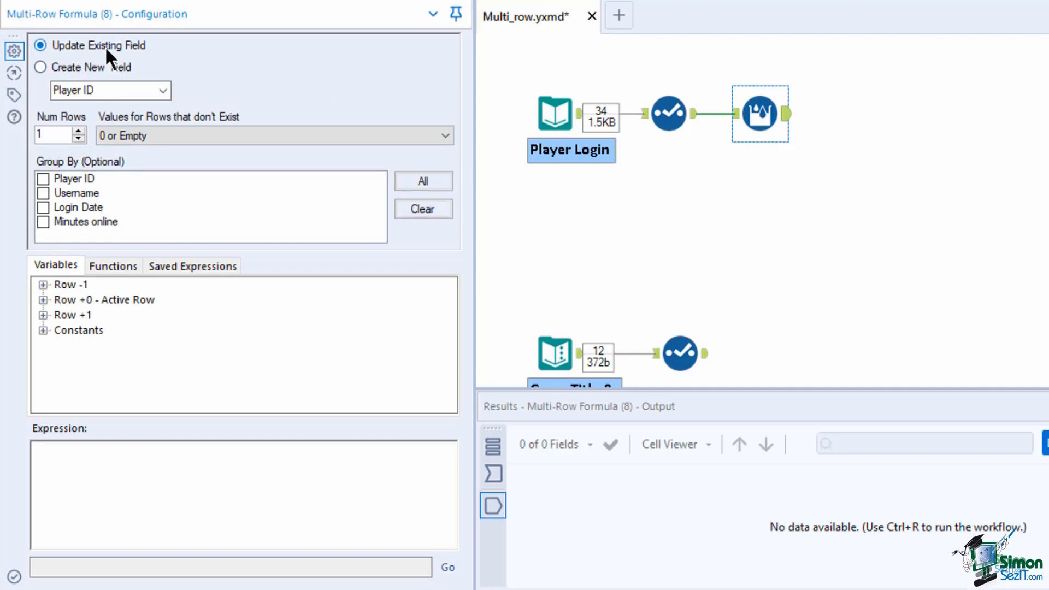
pyautogui.click(40, 66)
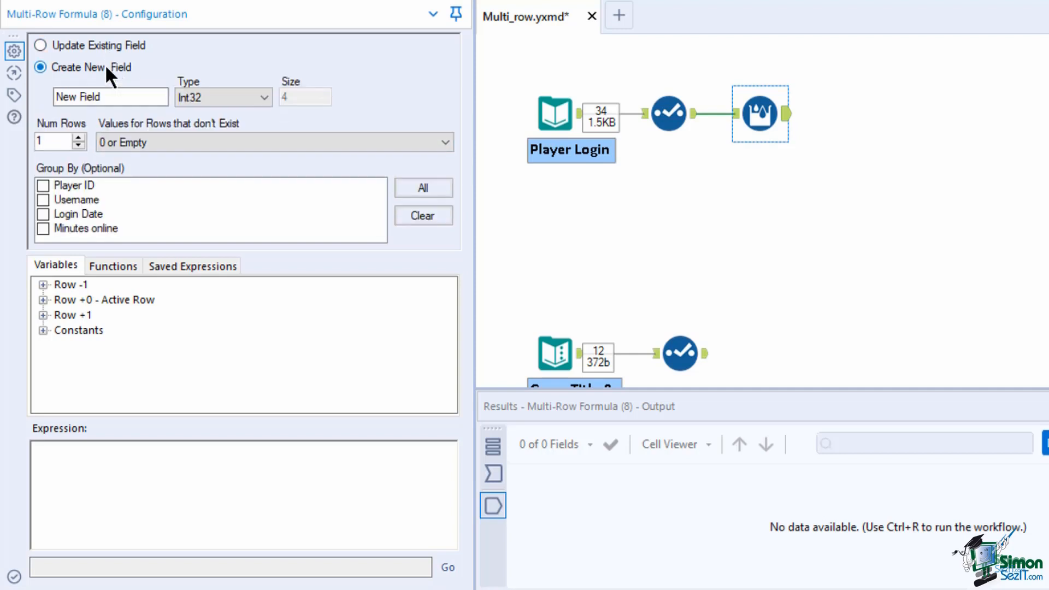
pyautogui.click(109, 98)
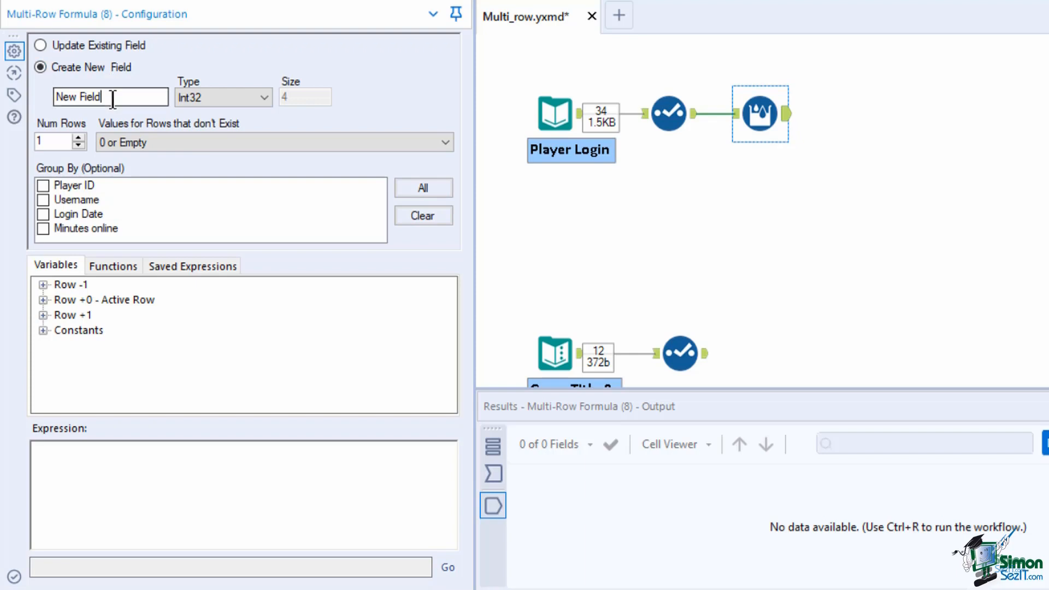
pyautogui.write('Days_between')
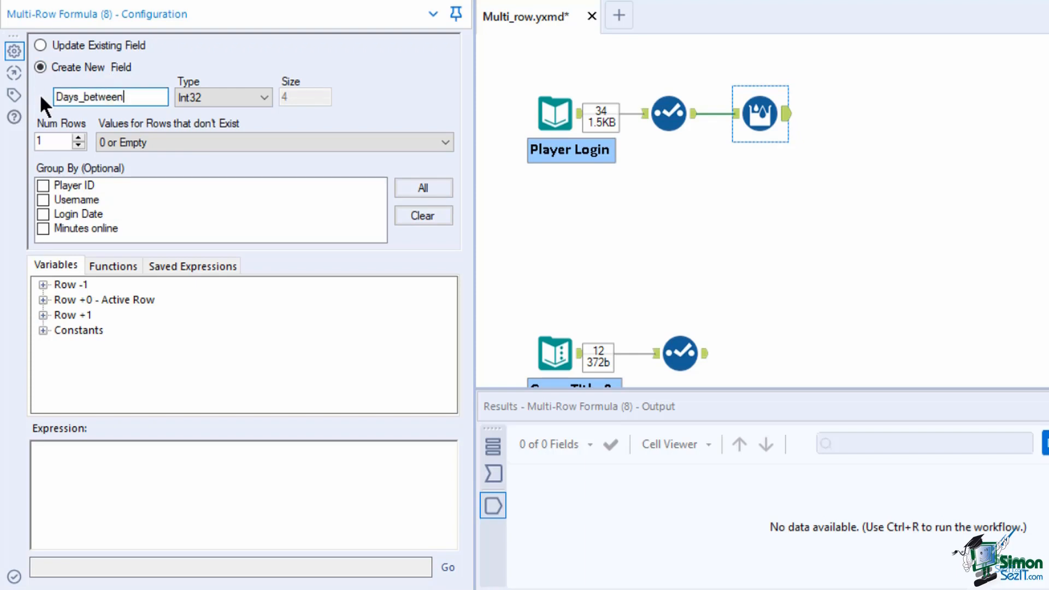
pyautogui.write('_login')
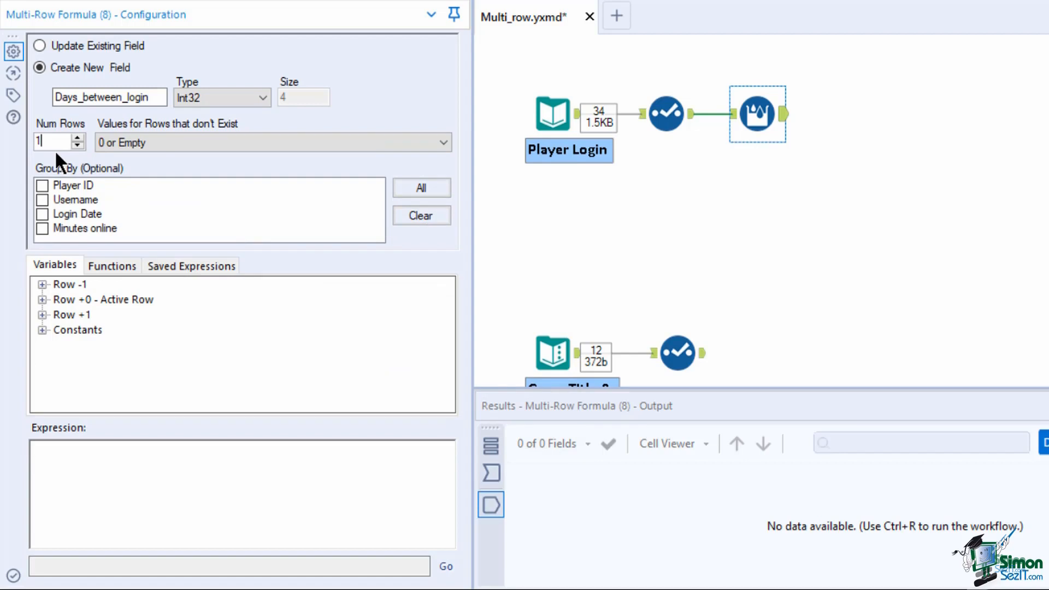
pyautogui.moveTo(148, 179)
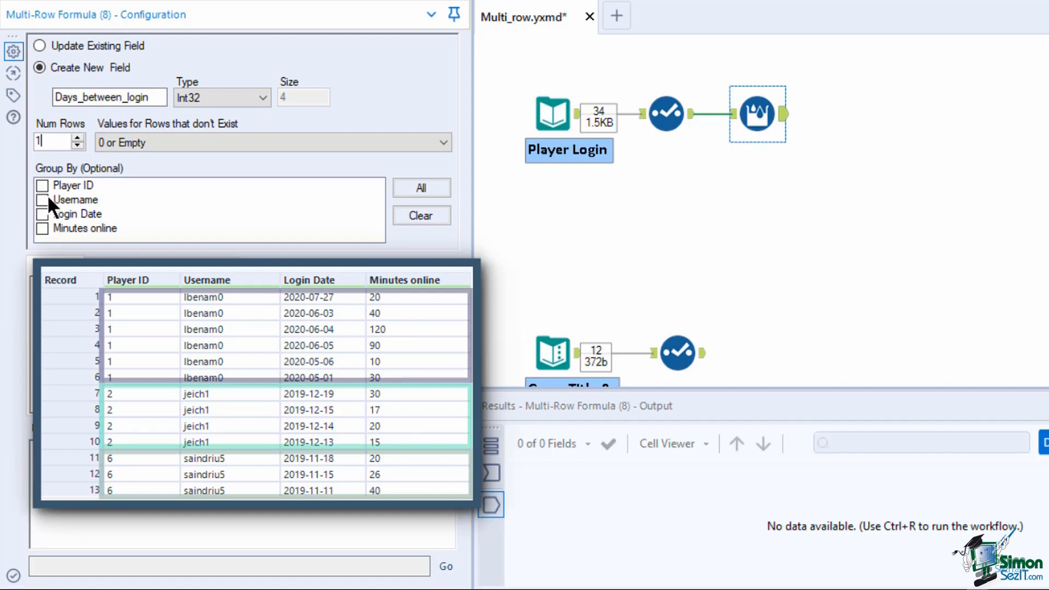
# Step: Group by Player ID and set values for nonexistent rows to NULL
pyautogui.click(43, 185)
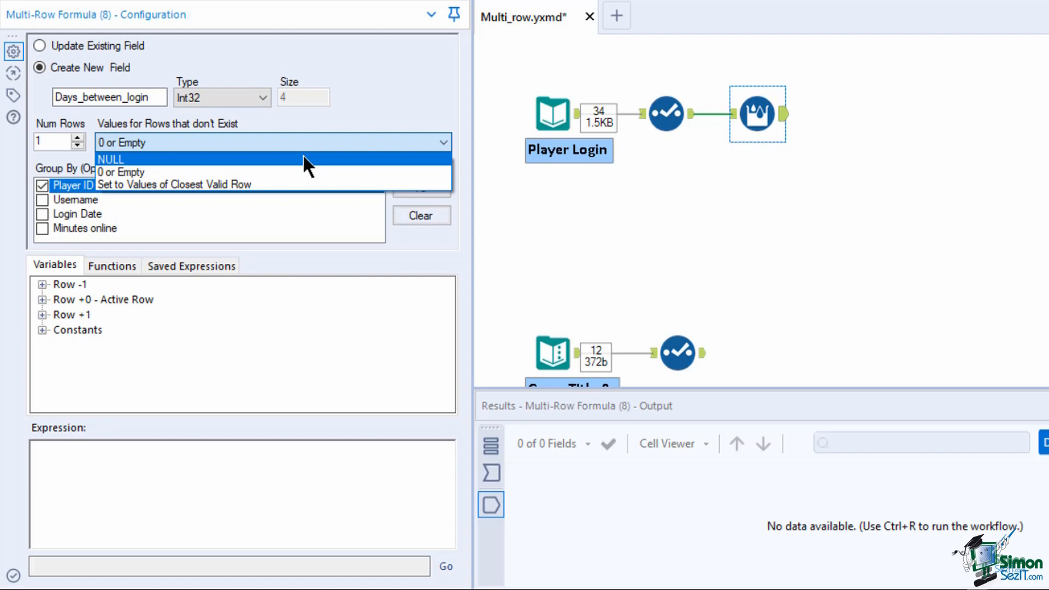
pyautogui.click(111, 160)
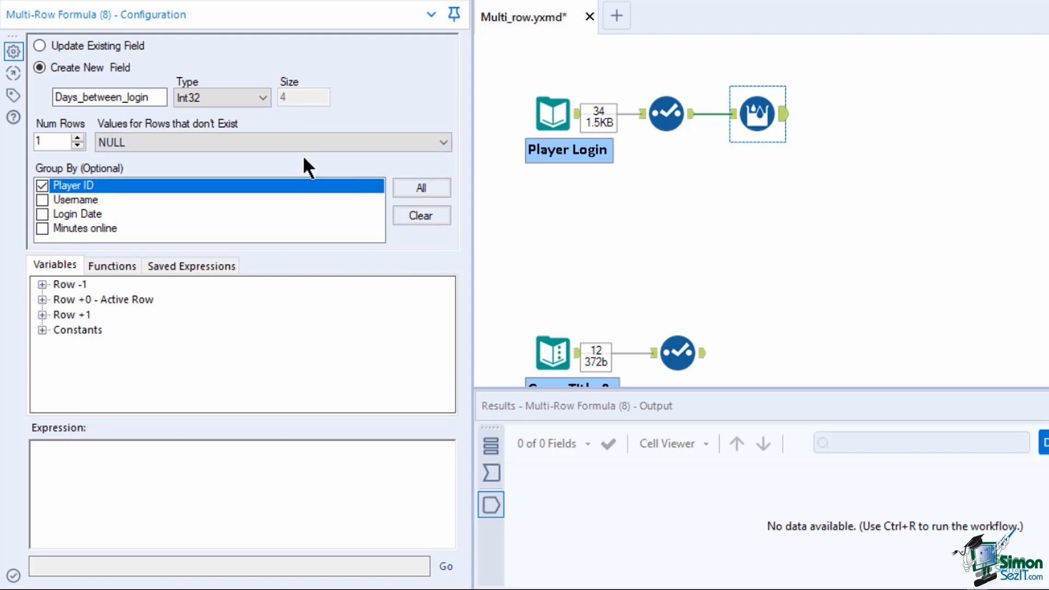
pyautogui.moveTo(201, 351)
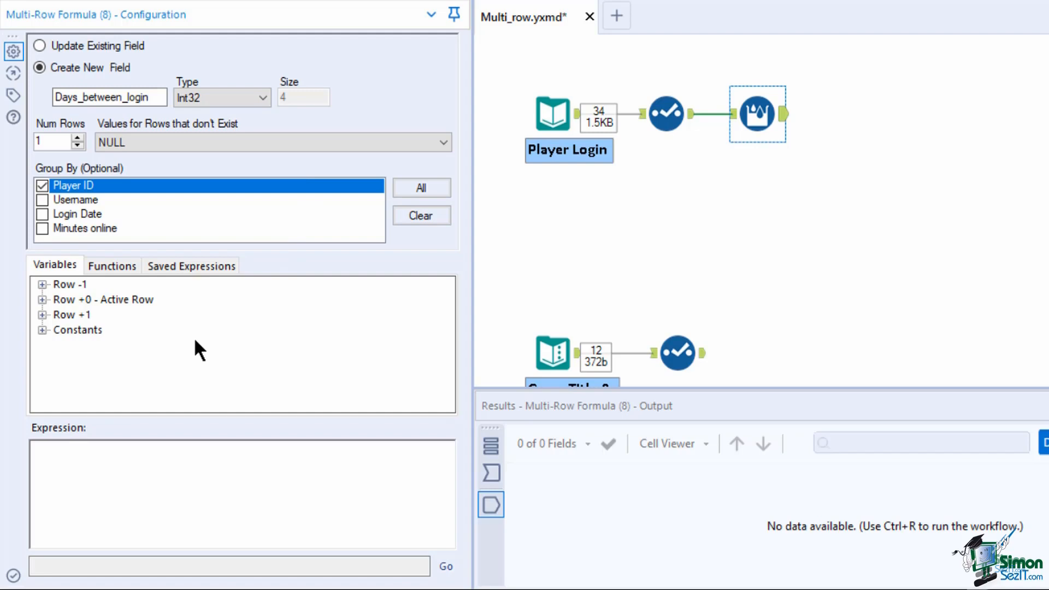
pyautogui.moveTo(101, 328)
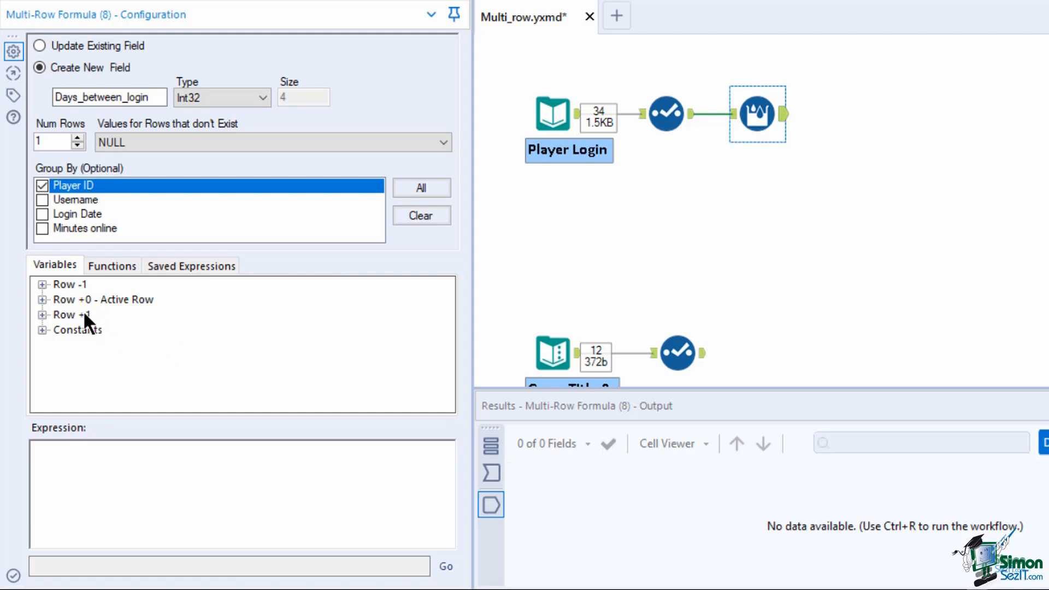
pyautogui.moveTo(100, 324)
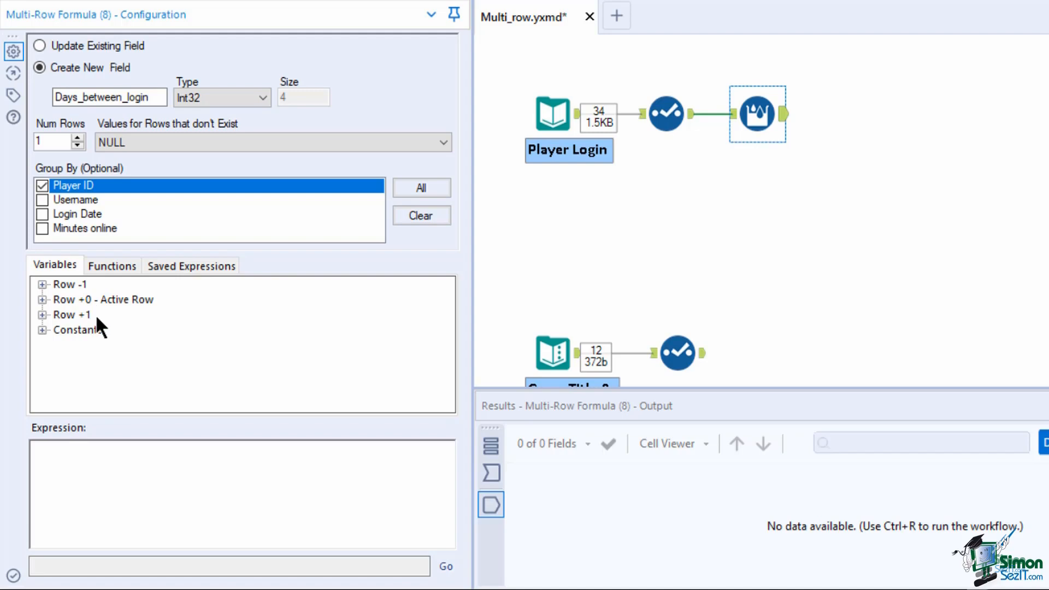
# Step: Insert DateTimeDiff(dt1,dt2,u) from the DateTime functions into the expression
pyautogui.click(112, 265)
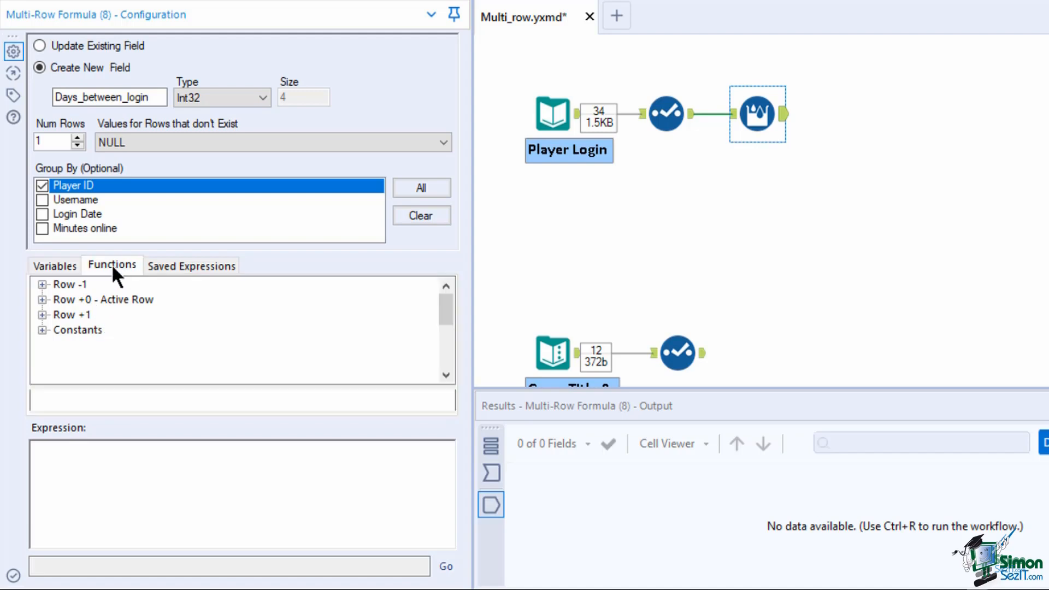
pyautogui.click(77, 286)
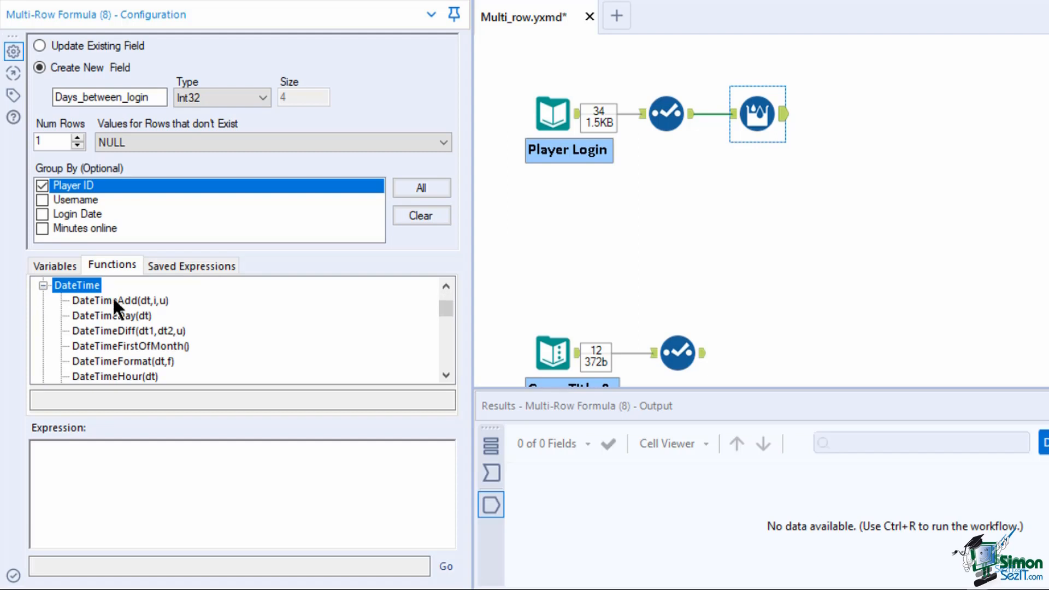
pyautogui.click(133, 330)
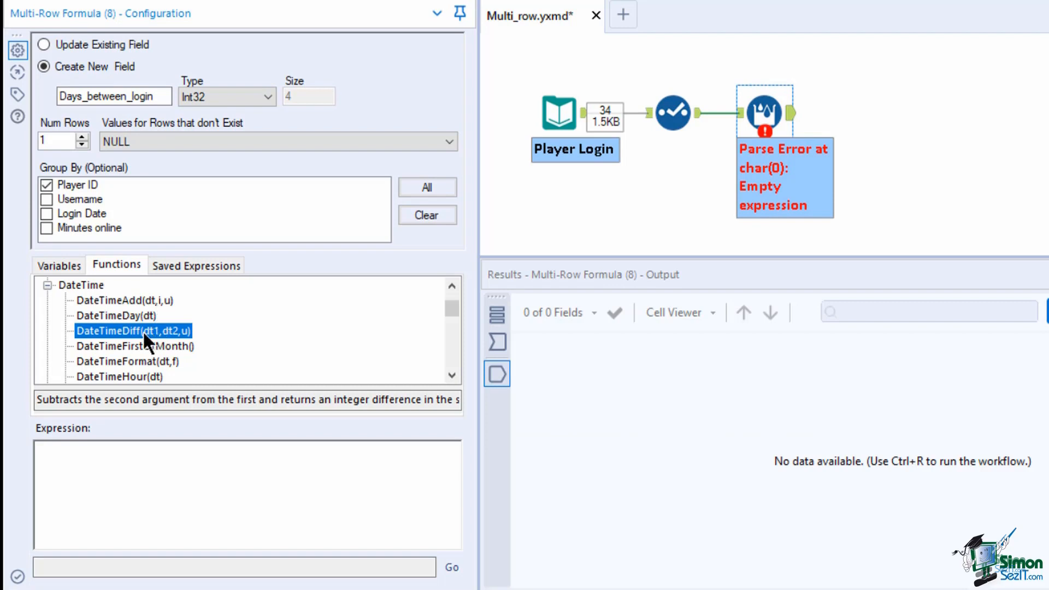
pyautogui.doubleClick(134, 330)
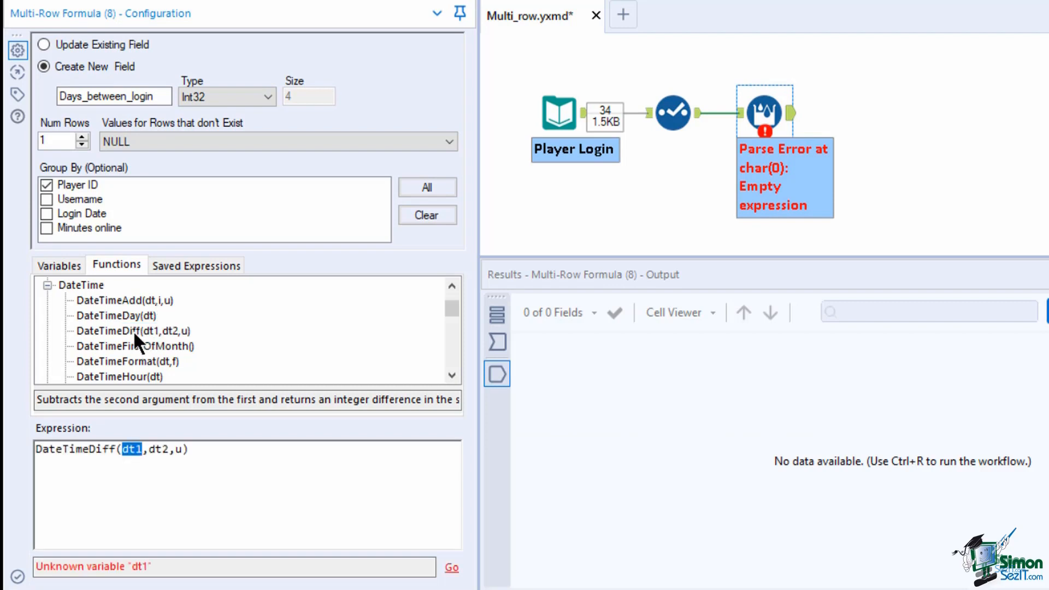
pyautogui.moveTo(178, 475)
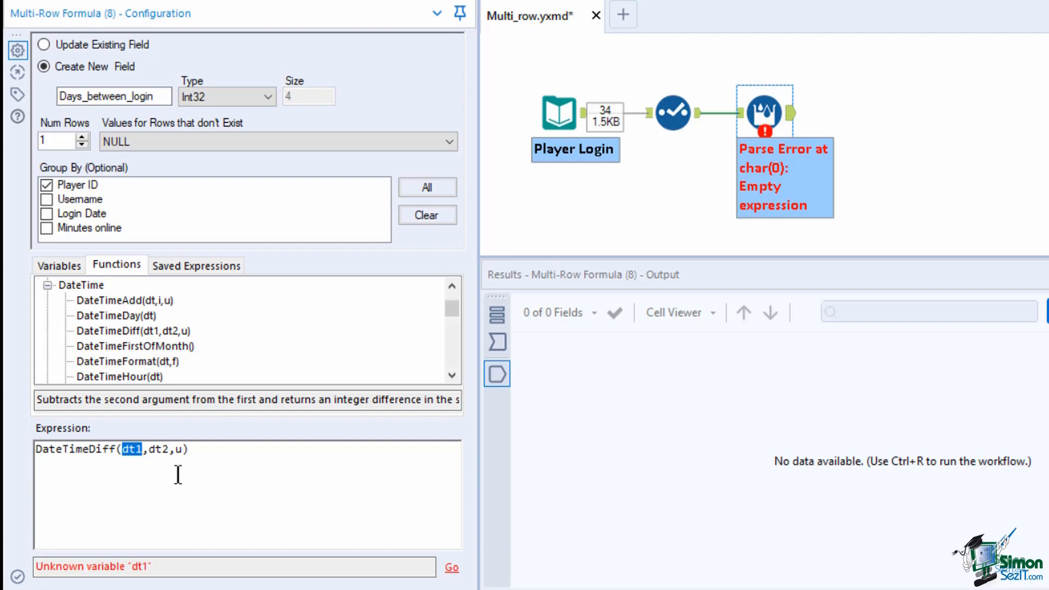
pyautogui.moveTo(714, 215)
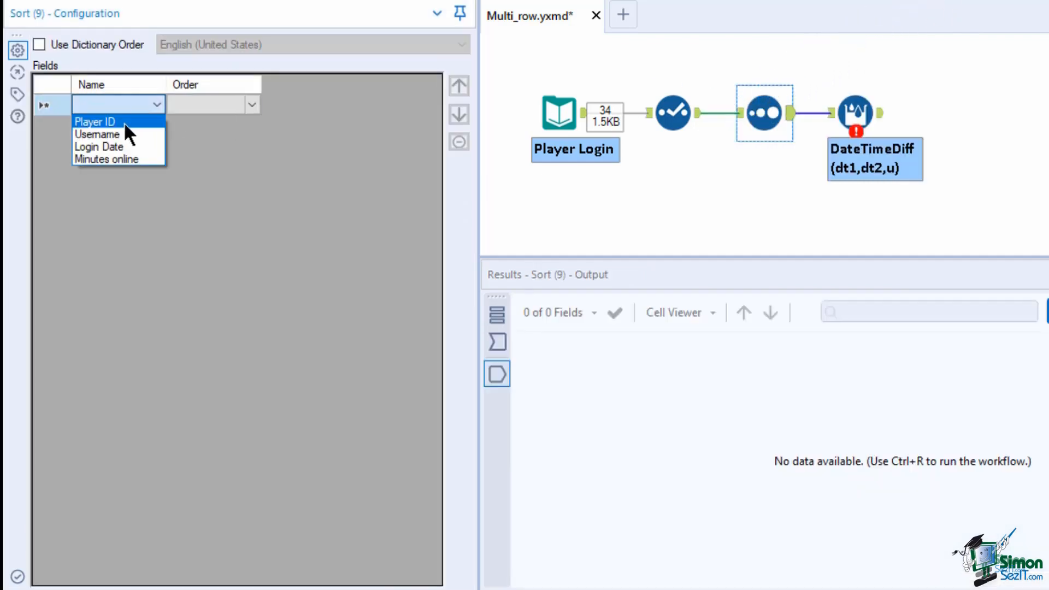
# Step: Sort by Player ID then Login Date, both ascending, ahead of the Multi-Row Formula
pyautogui.click(94, 121)
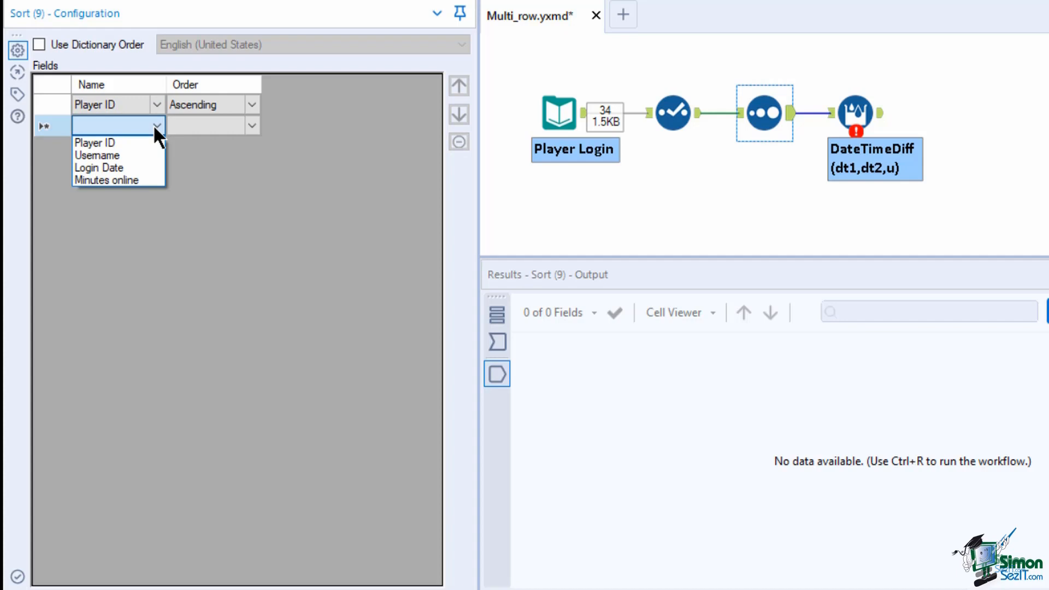
pyautogui.click(98, 167)
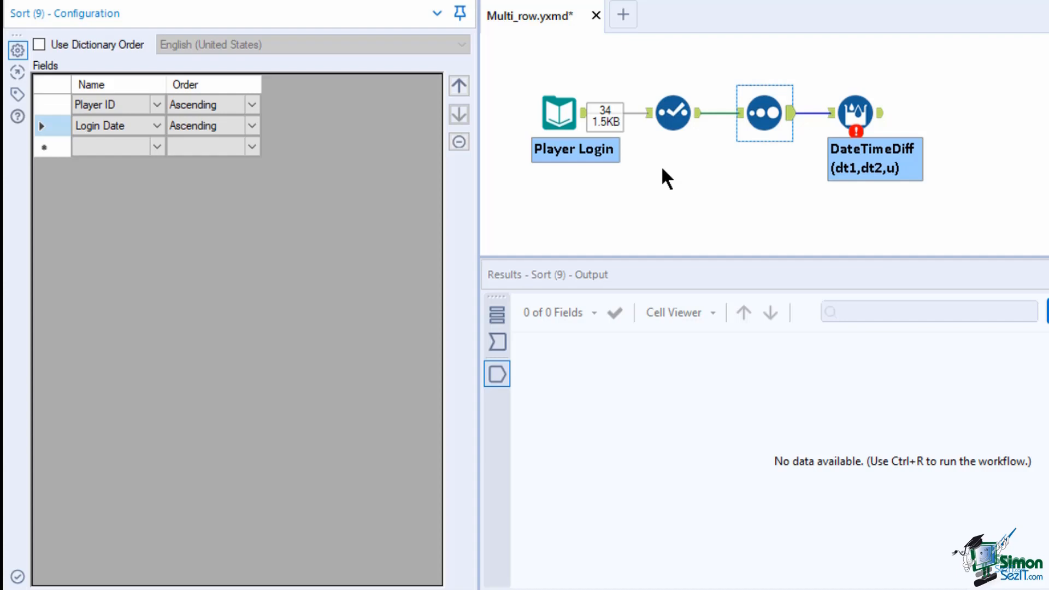
pyautogui.moveTo(786, 172)
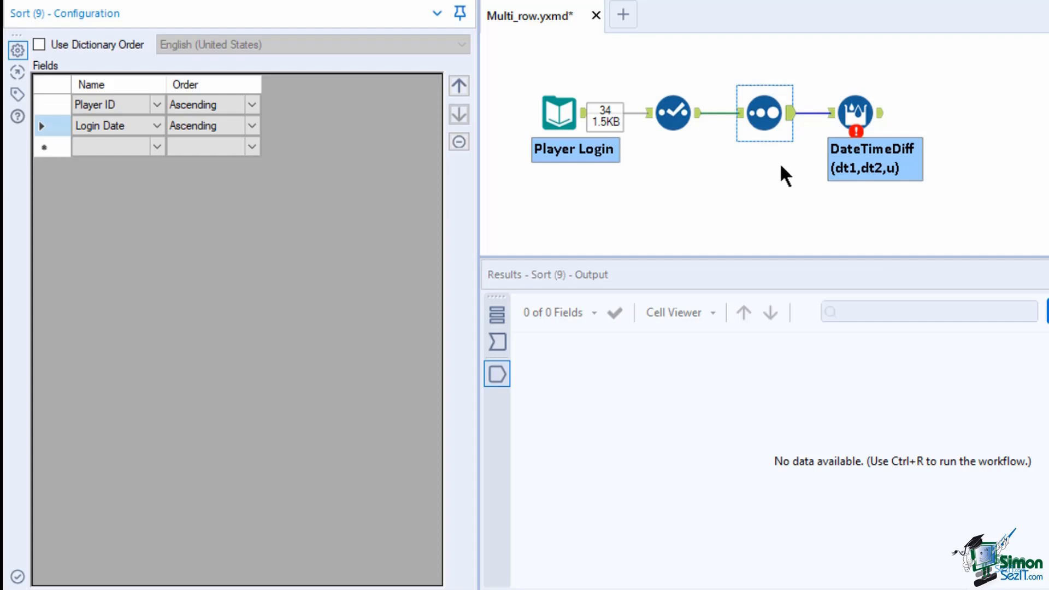
pyautogui.moveTo(779, 158)
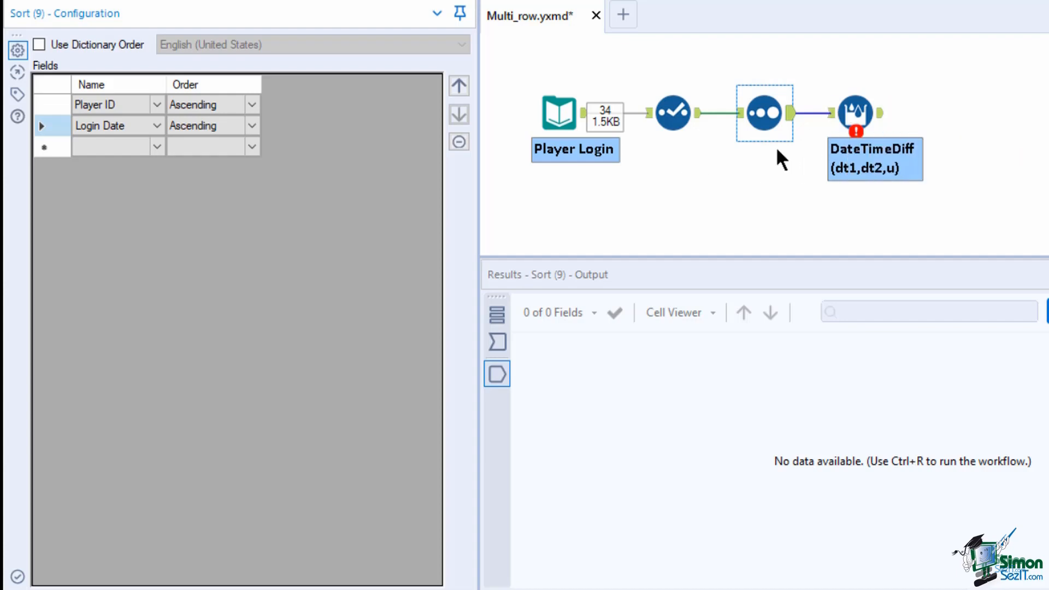
pyautogui.moveTo(763, 168)
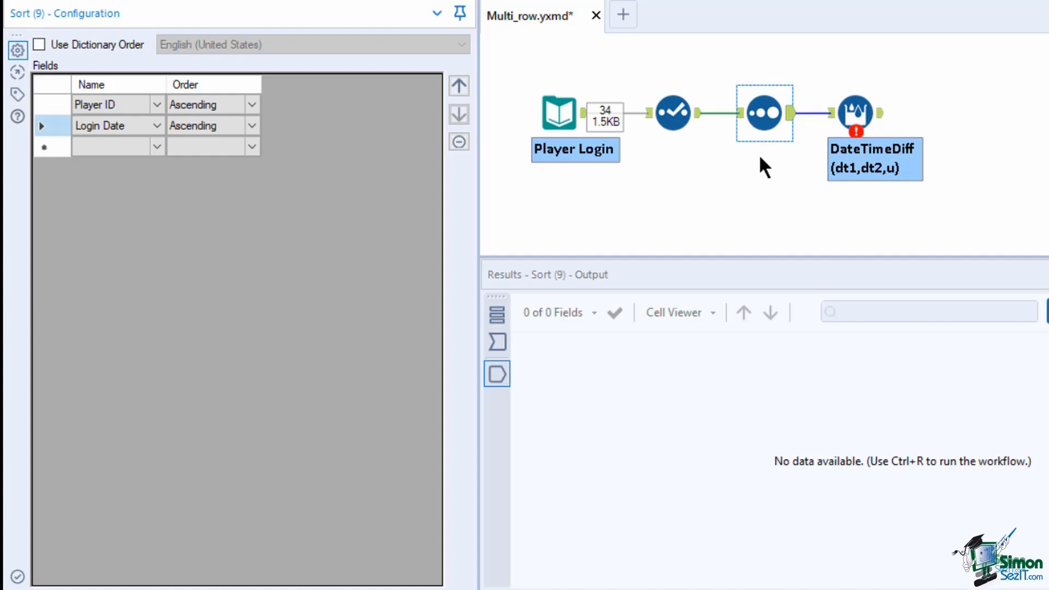
pyautogui.click(764, 113)
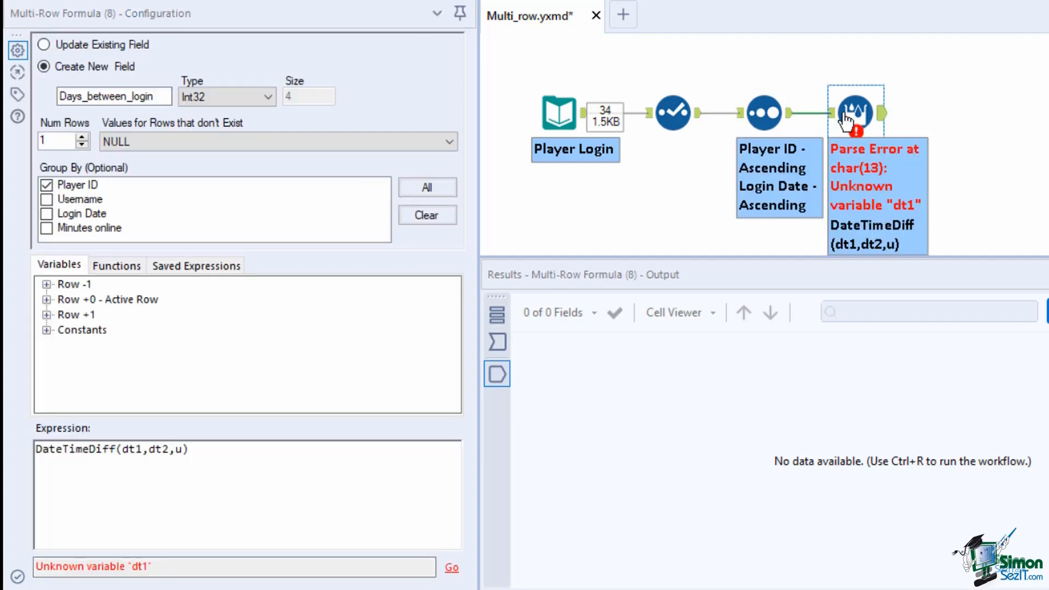
# Step: Make the expression DateTimeDiff([Row+1:Login Date],[Login Date],'days') grouped by Player ID
pyautogui.doubleClick(130, 449)
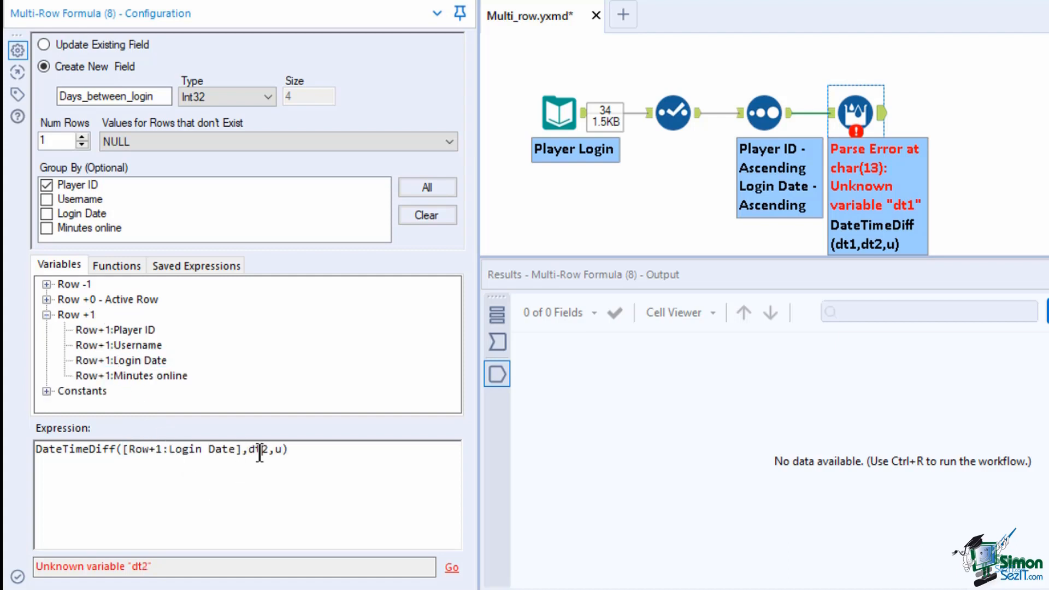
pyautogui.doubleClick(254, 449)
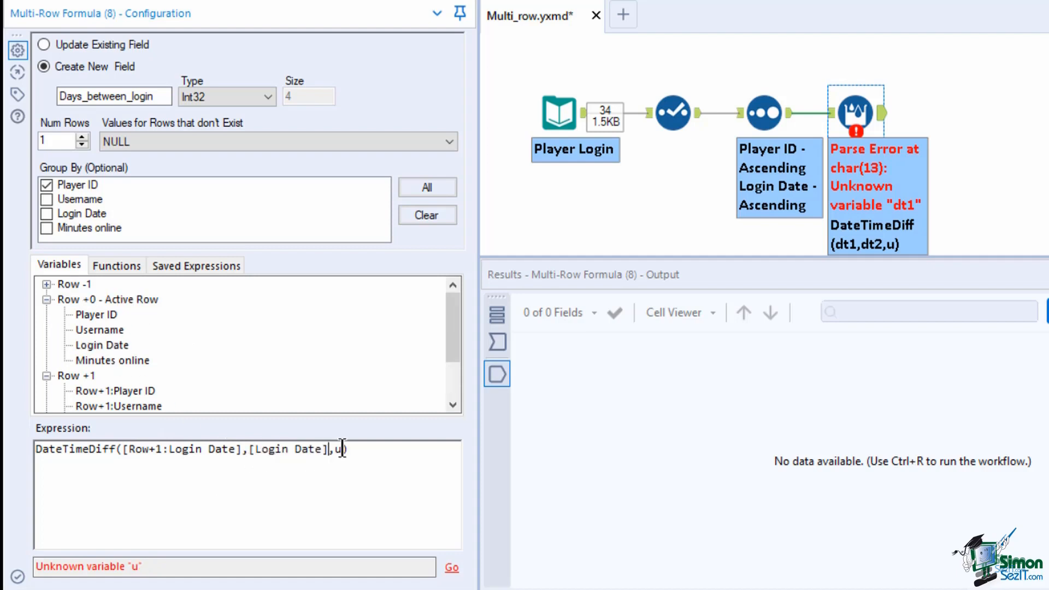
pyautogui.press('Backspace')
pyautogui.write("'days'")
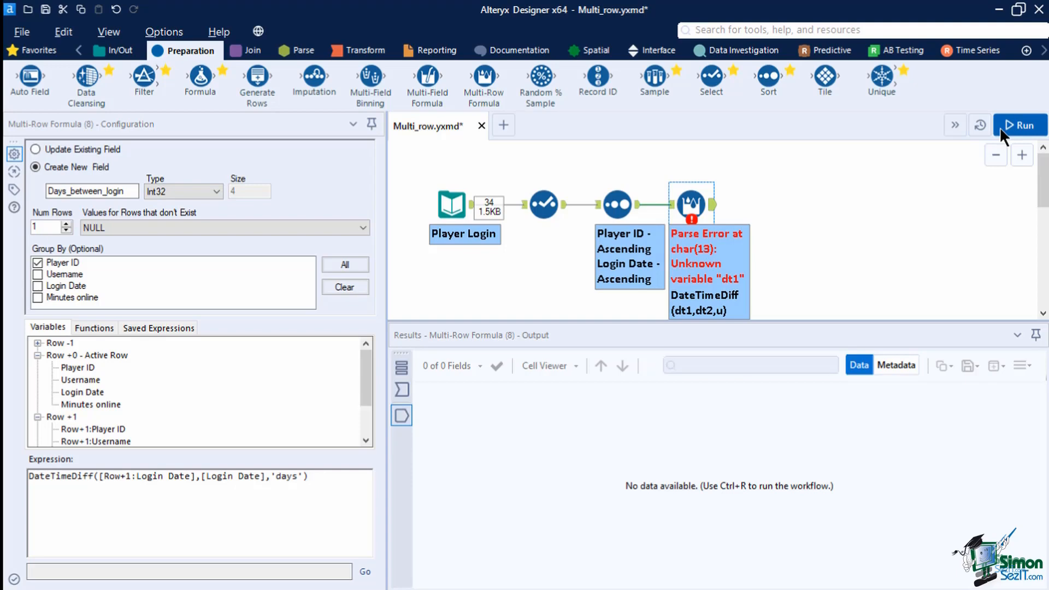
# Step: Run the workflow and inspect Days_between_login values 5, 28 and the Null at a player's last login
pyautogui.click(1020, 124)
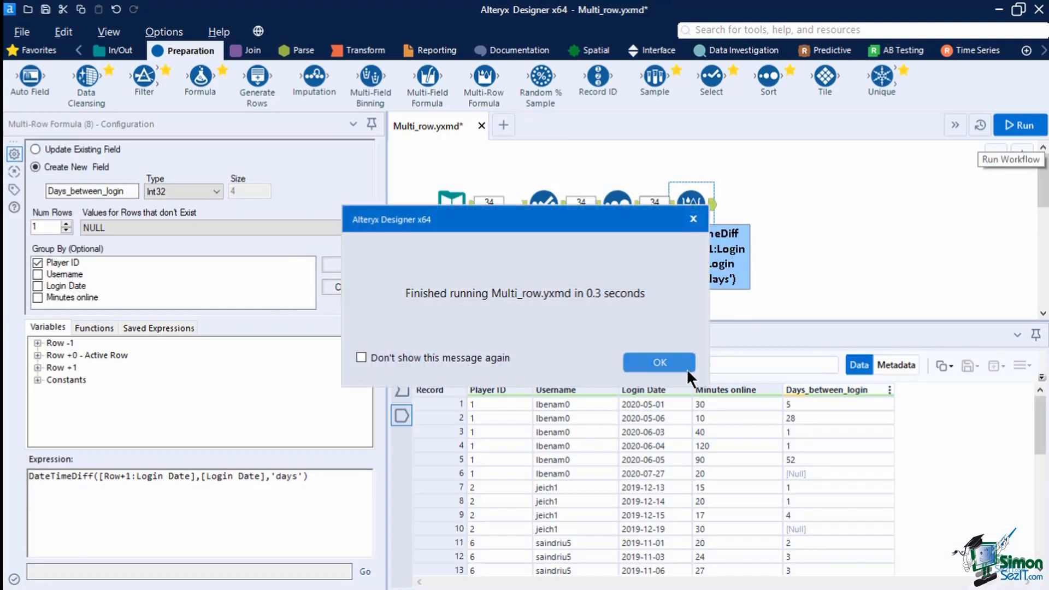
pyautogui.click(658, 362)
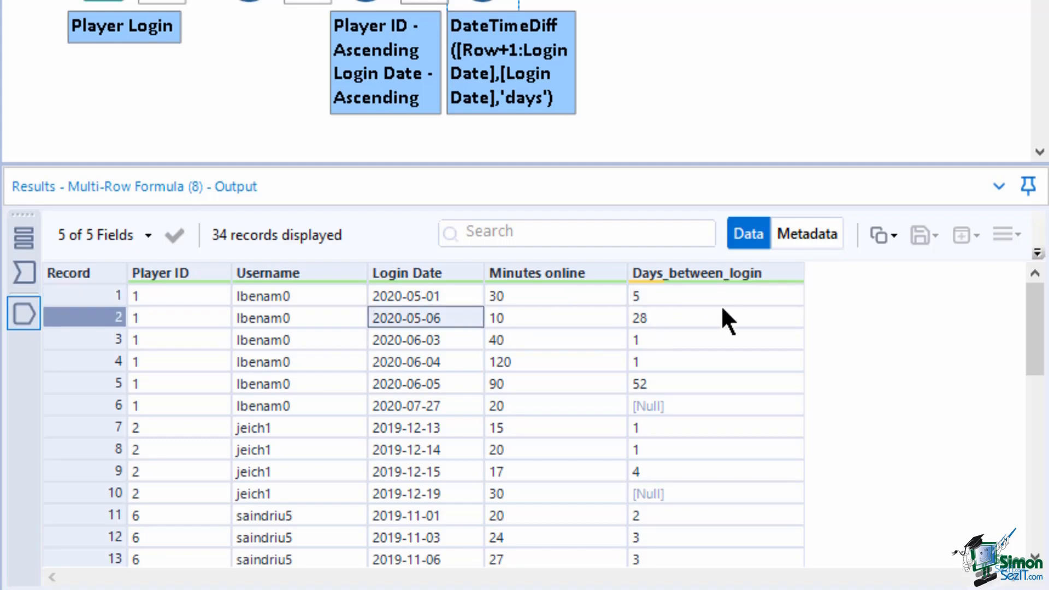
pyautogui.click(715, 296)
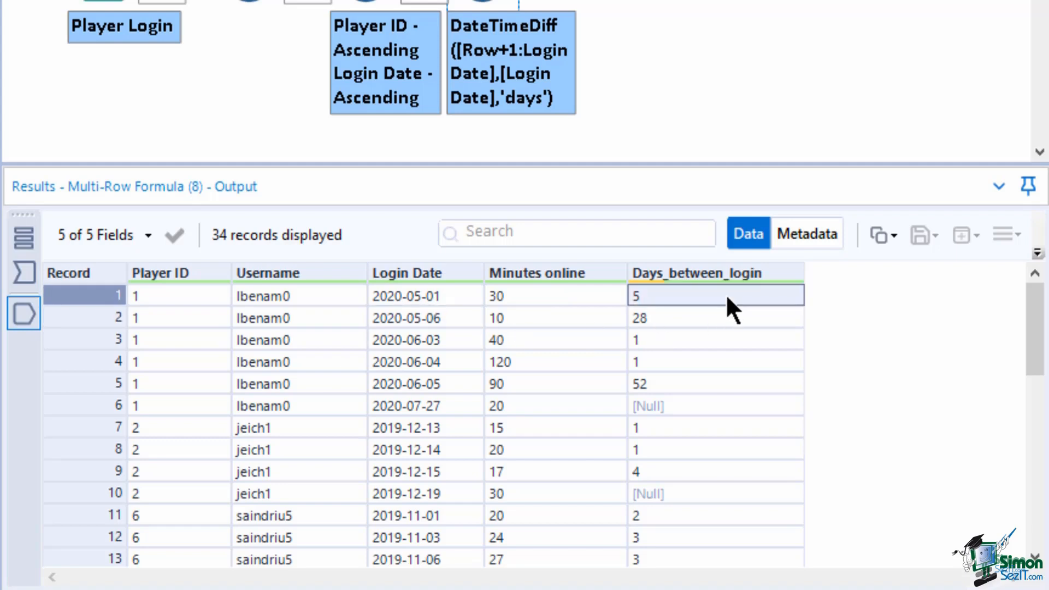
pyautogui.moveTo(523, 321)
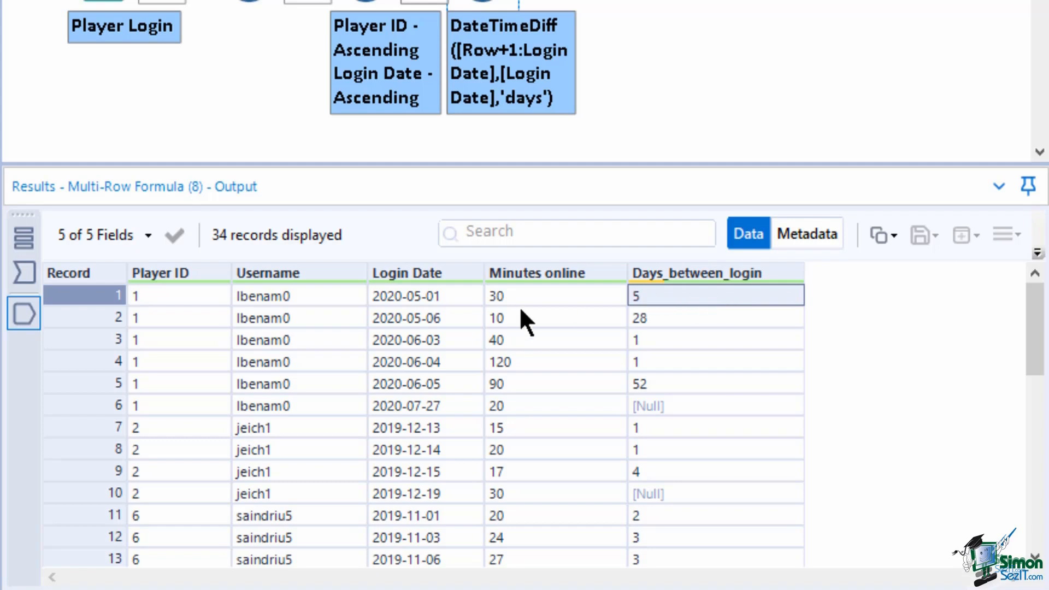
pyautogui.click(406, 339)
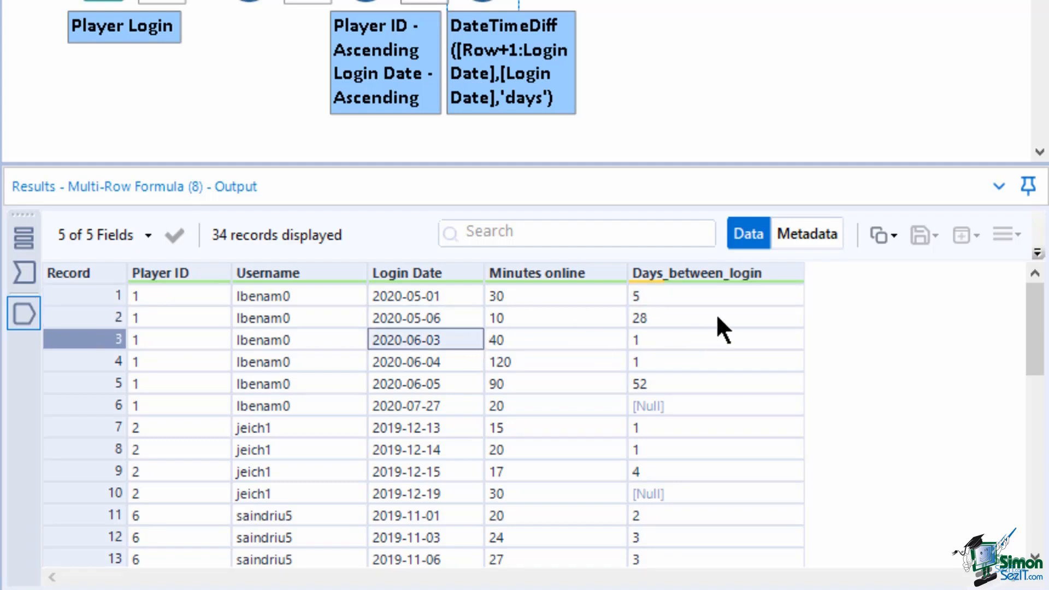
pyautogui.click(715, 318)
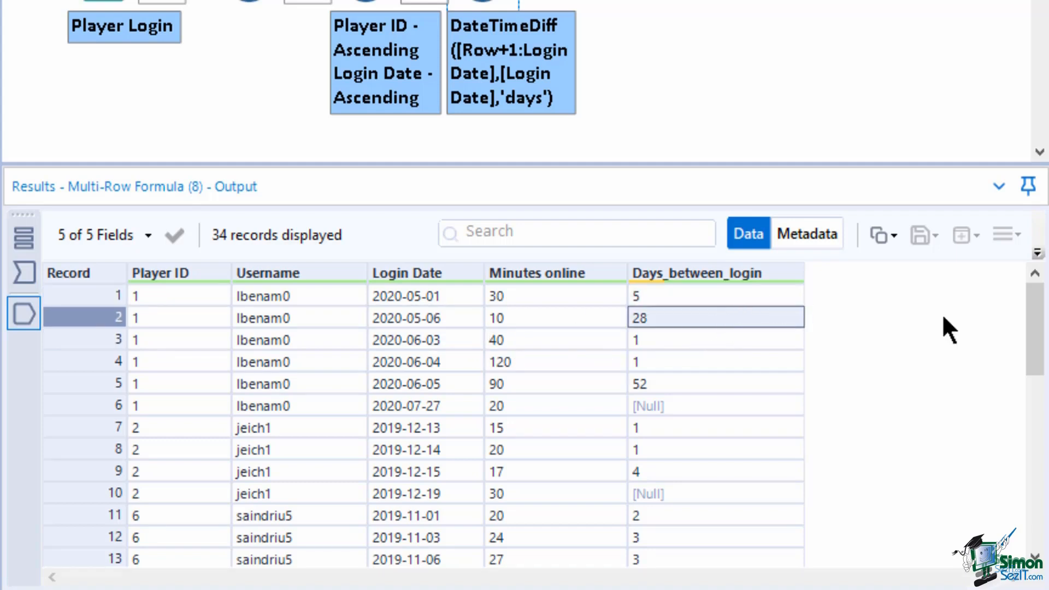
pyautogui.moveTo(940, 305)
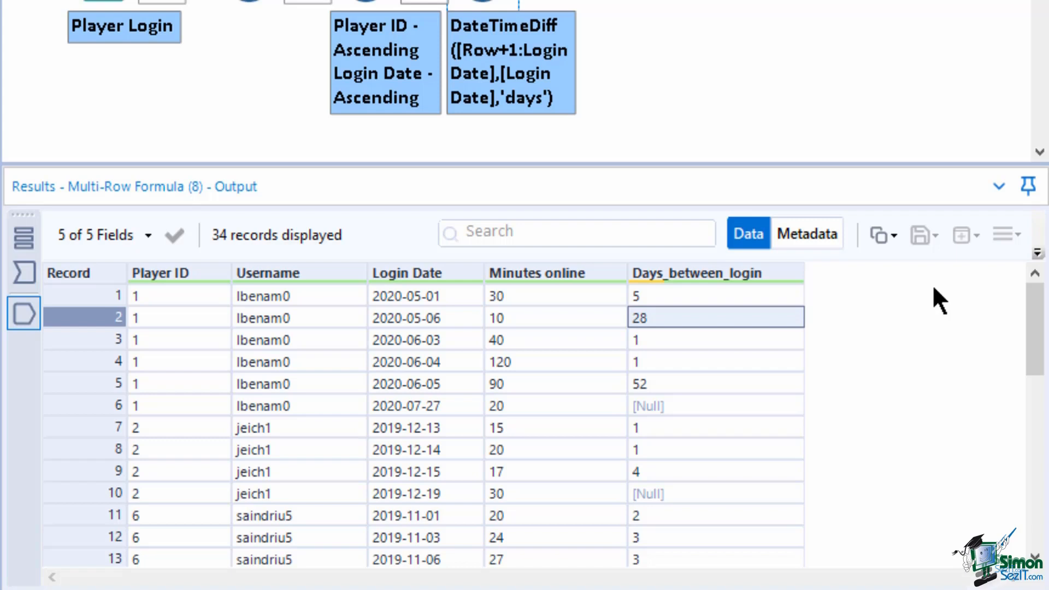
pyautogui.click(715, 405)
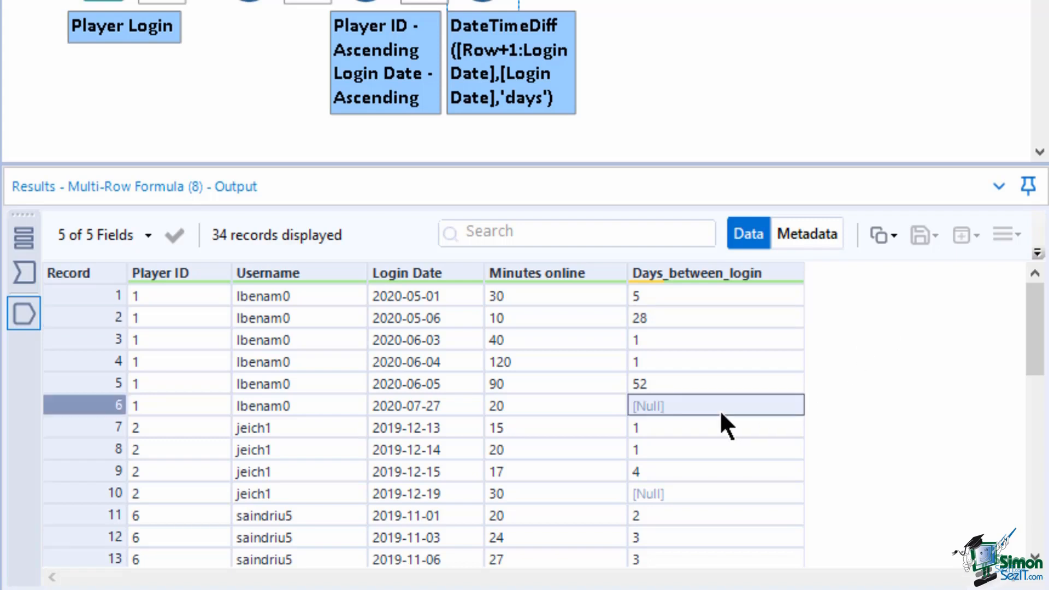
pyautogui.moveTo(353, 434)
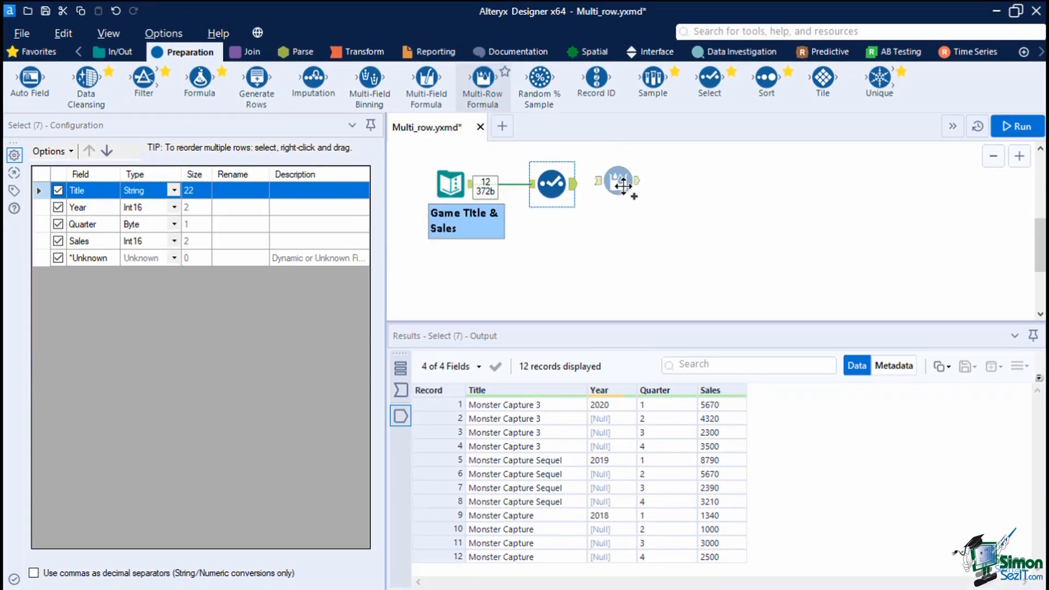
# Step: Connect the Multi-Row Formula and set it to update the existing Year field
pyautogui.click(618, 184)
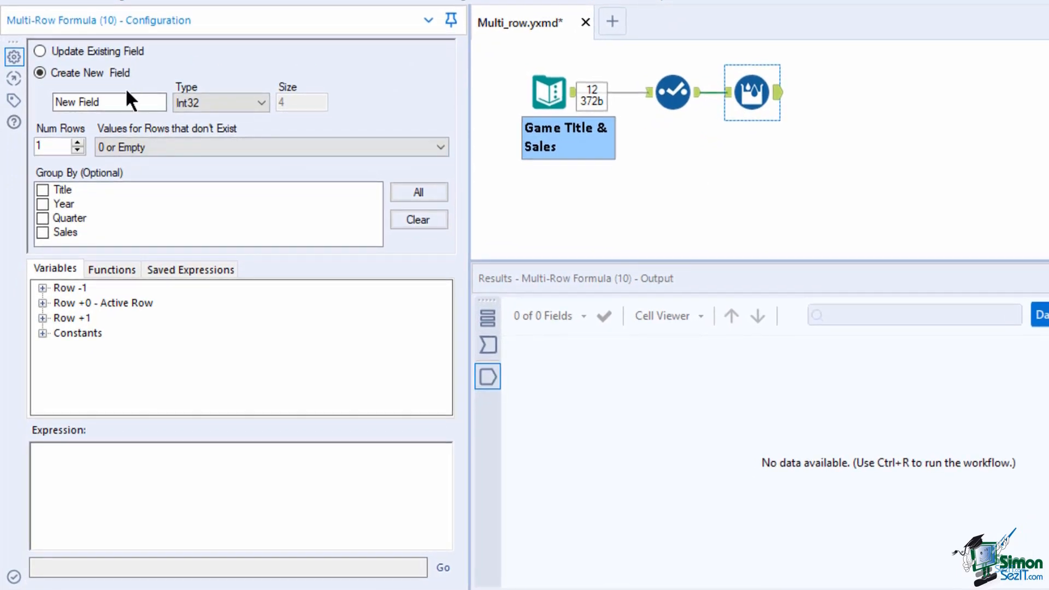
pyautogui.click(40, 52)
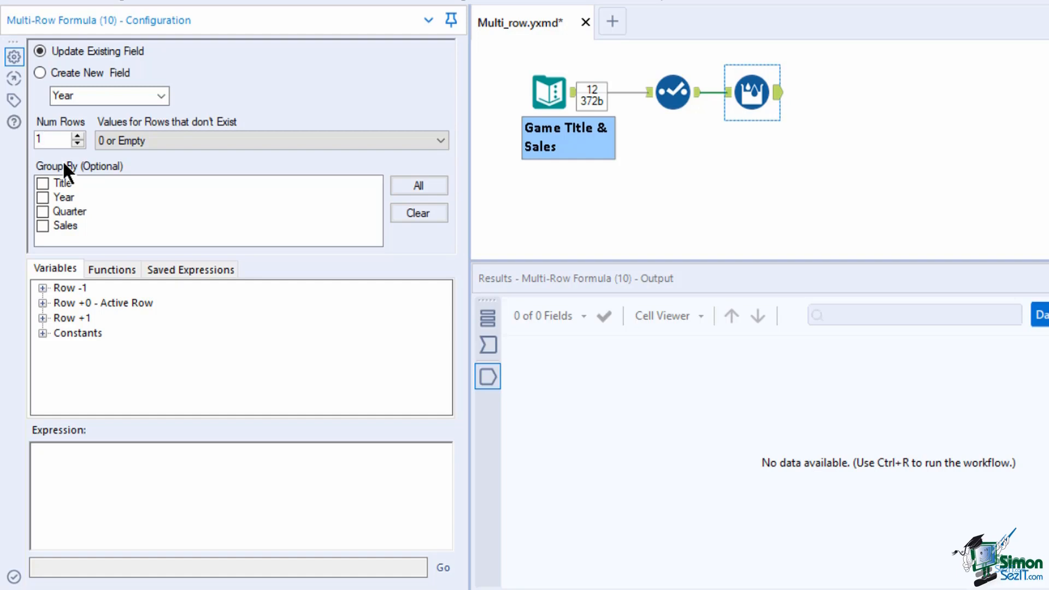
pyautogui.click(268, 141)
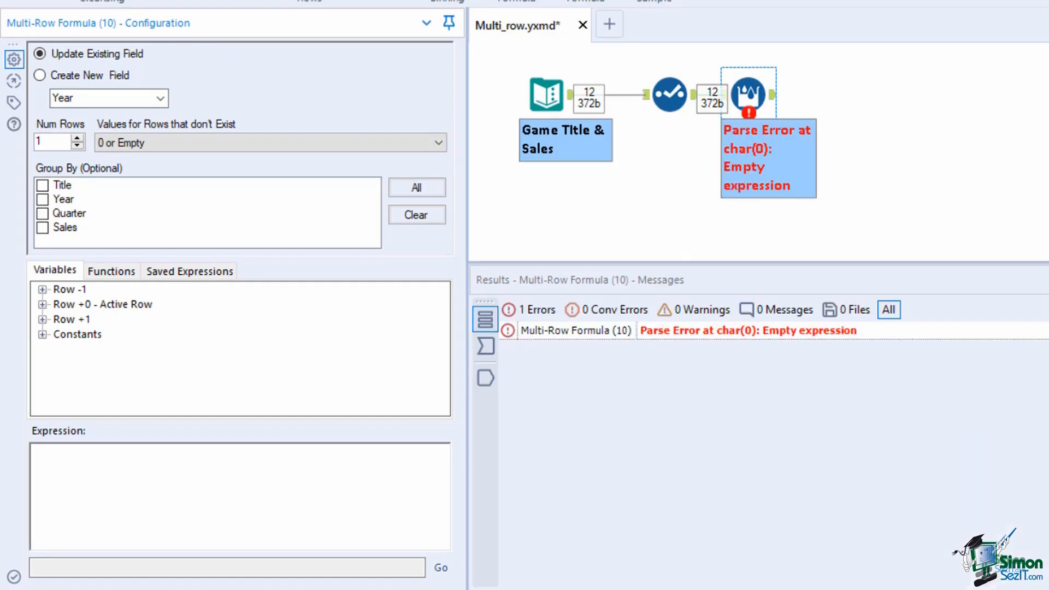
pyautogui.moveTo(101, 276)
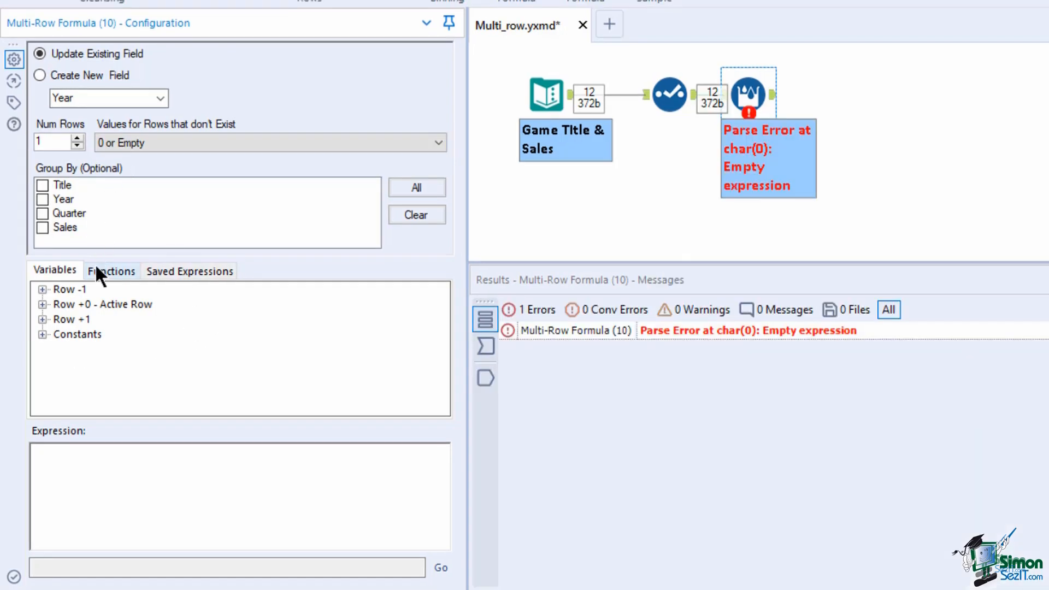
# Step: Build the expression IF isnull([Year]) THEN [Row-1:Year] ELSE [Year] ENDIF from the IF function template
pyautogui.click(111, 270)
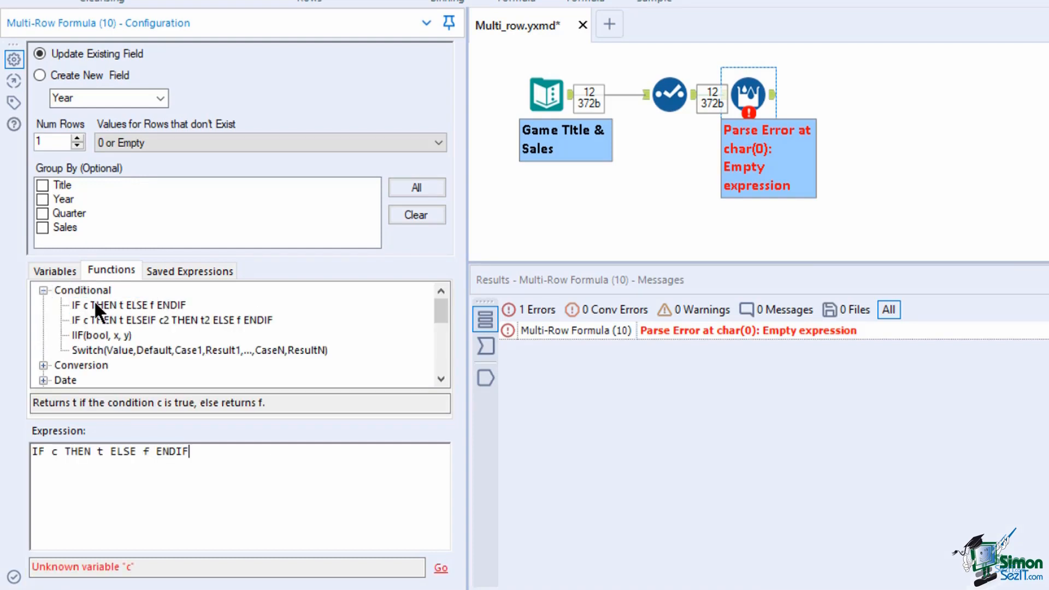
pyautogui.doubleClick(53, 451)
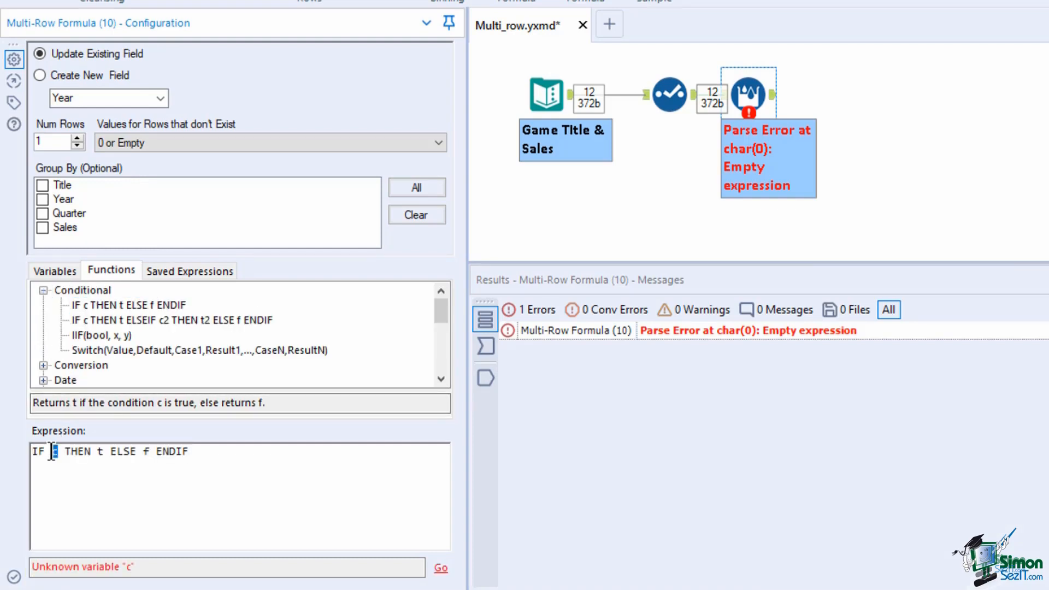
pyautogui.write('isnull(')
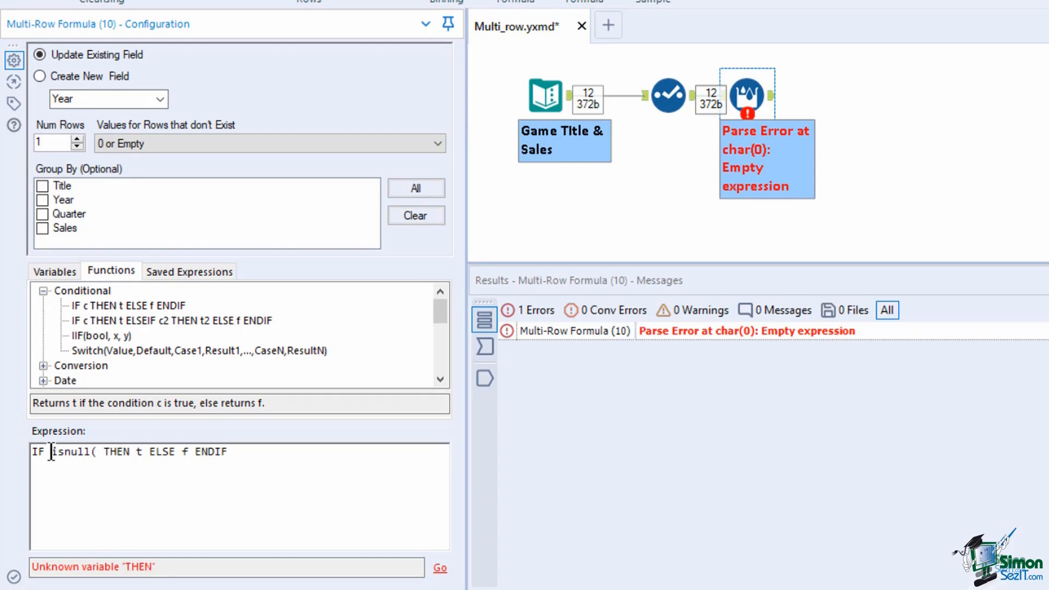
pyautogui.write('[Year])')
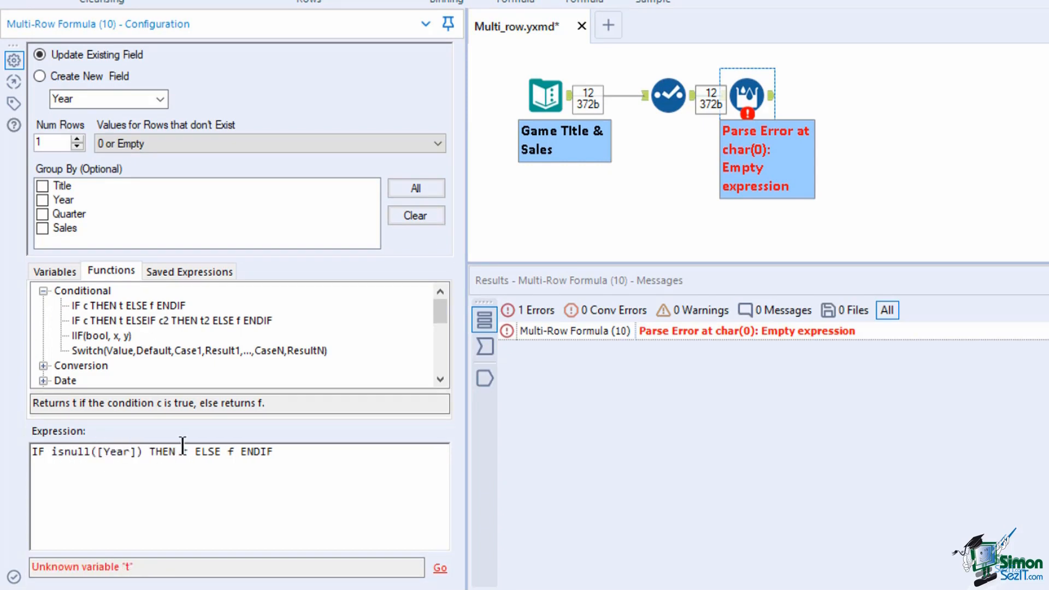
pyautogui.click(55, 270)
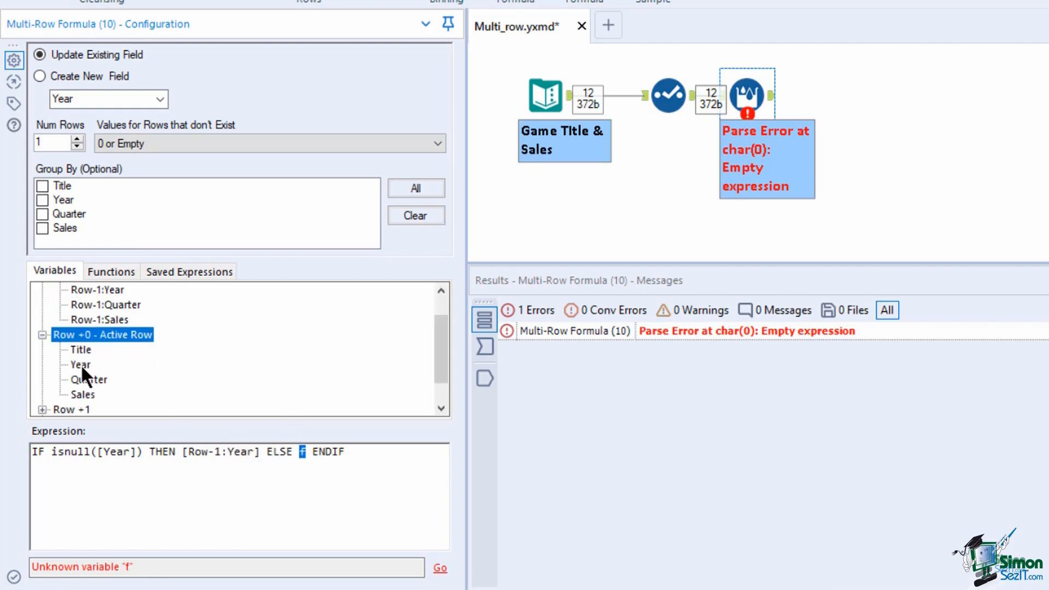
pyautogui.write('[Year]')
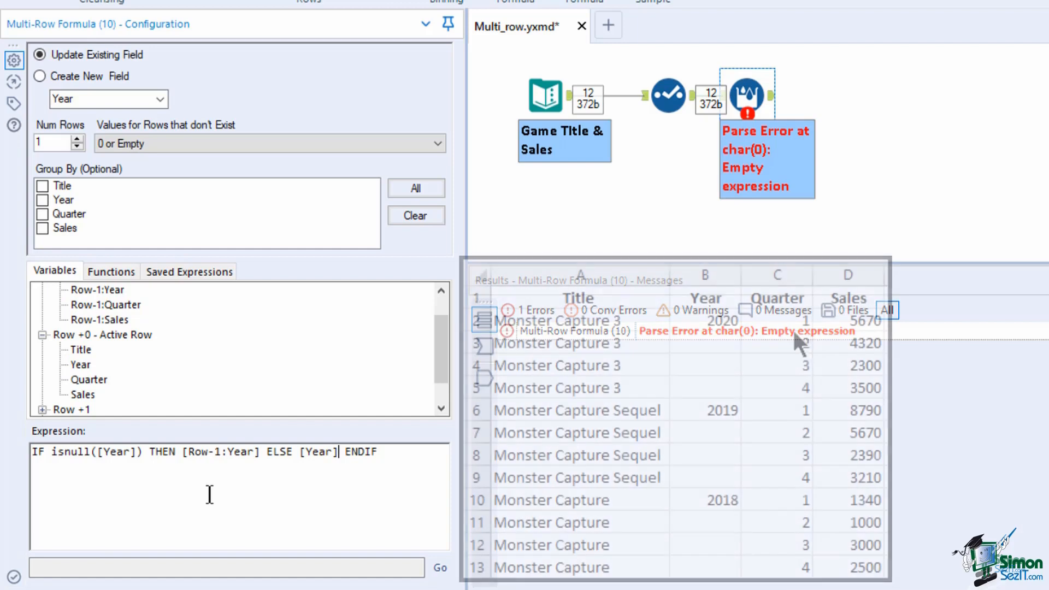
pyautogui.click(704, 320)
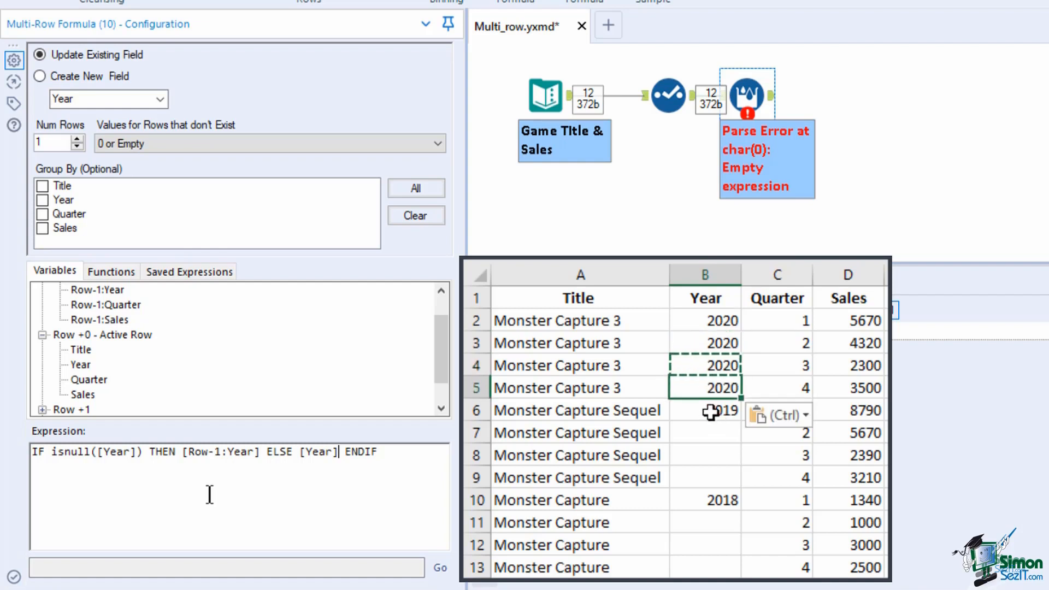
pyautogui.click(705, 409)
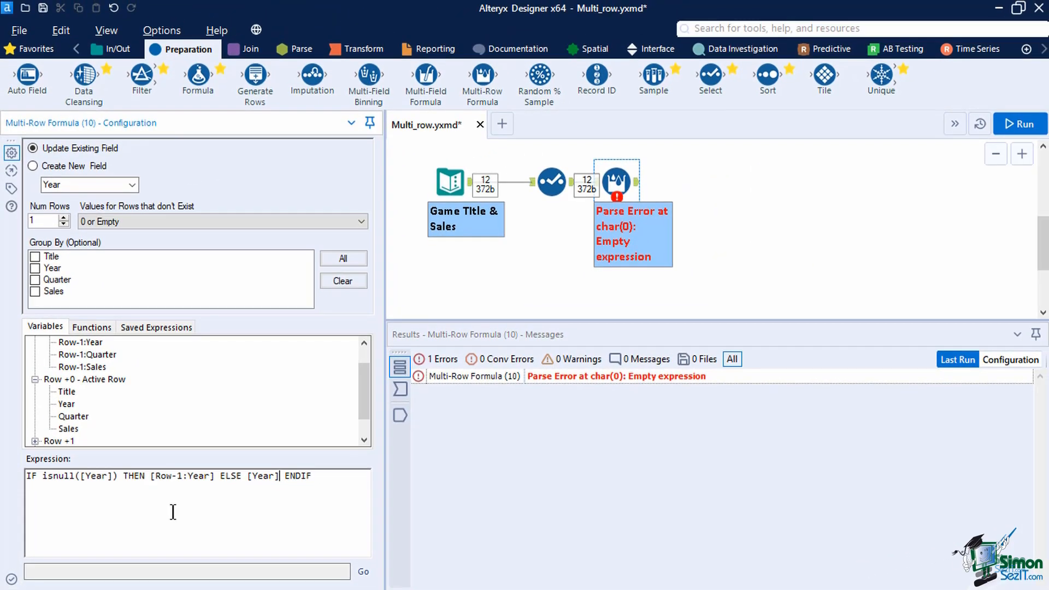
# Step: Run the workflow so null Years fill down as 2020, 2019 and 2018 across all 12 records
pyautogui.click(1020, 124)
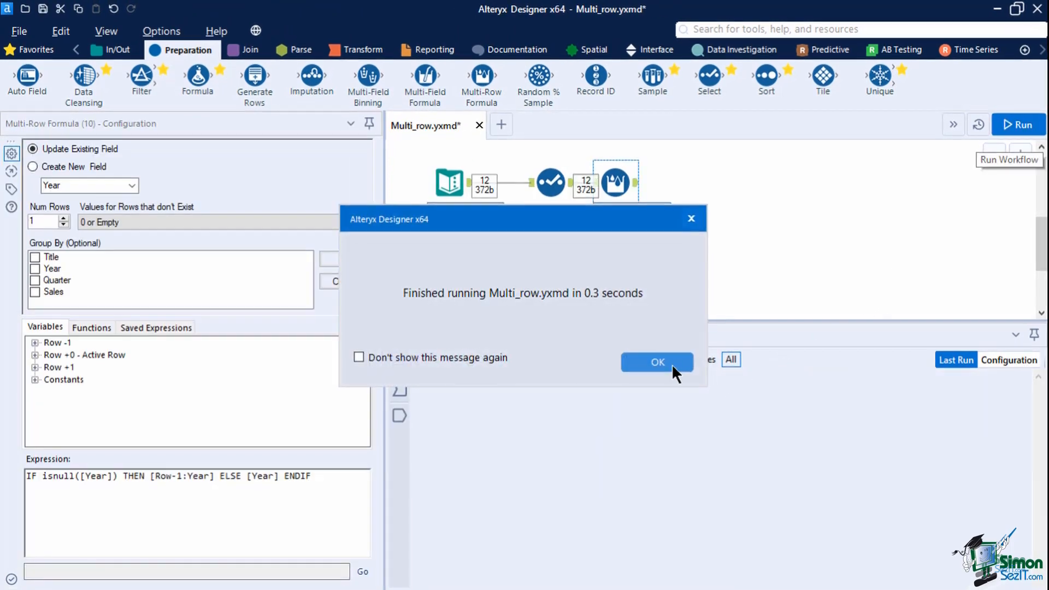
pyautogui.click(657, 362)
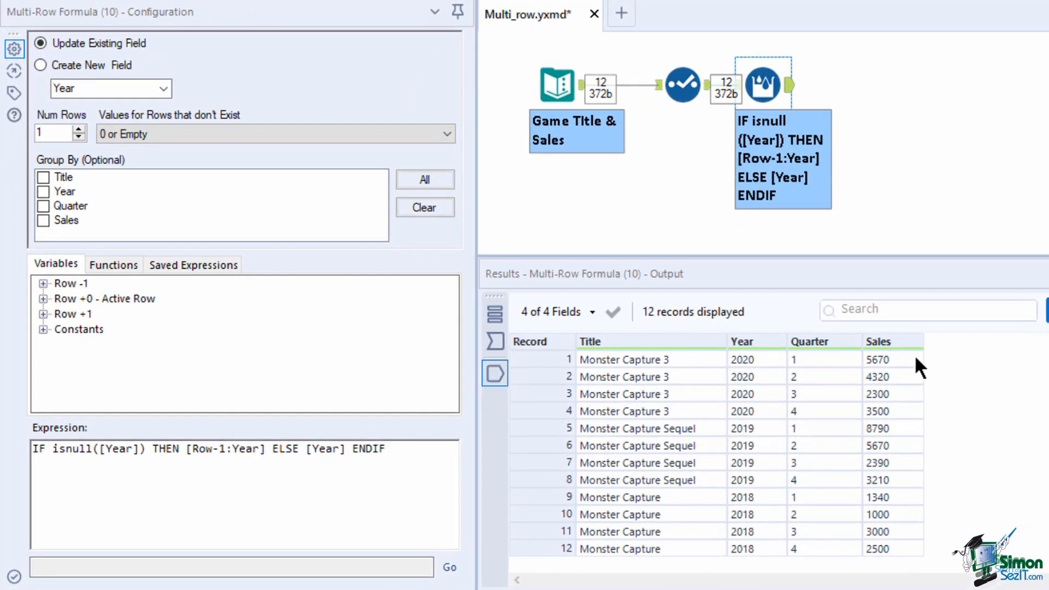